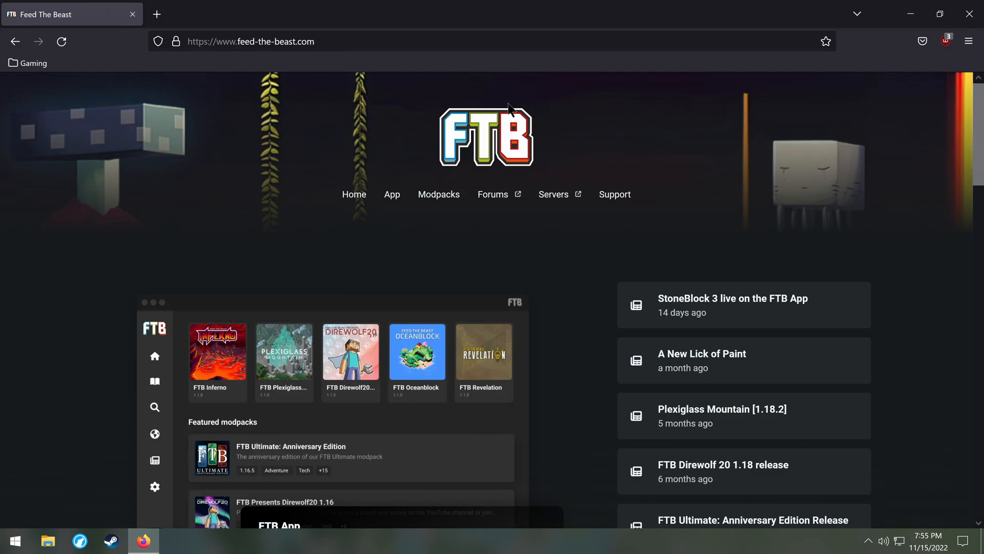
Open the FTB App page on feed-the-beast.com and scroll to the download options.
click(392, 194)
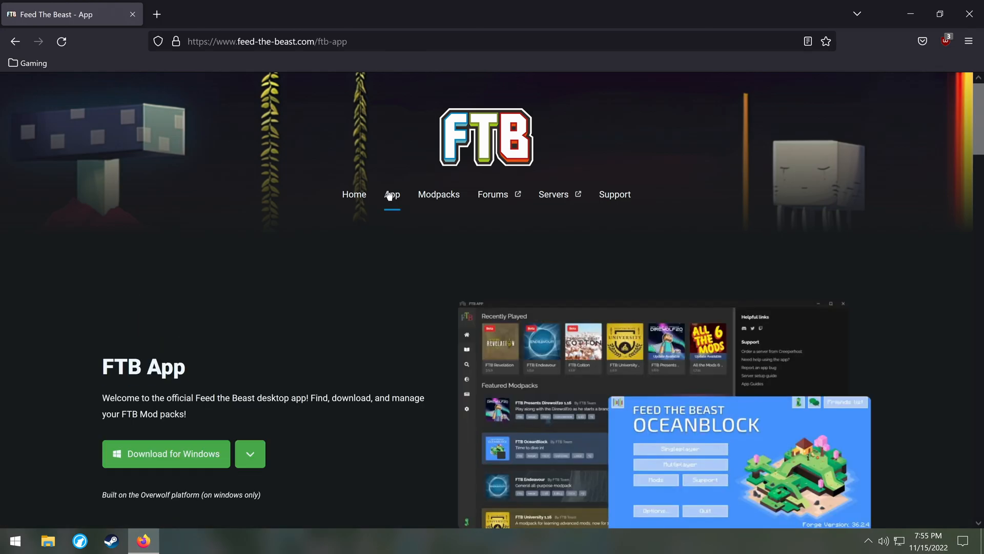
scroll(down, 3)
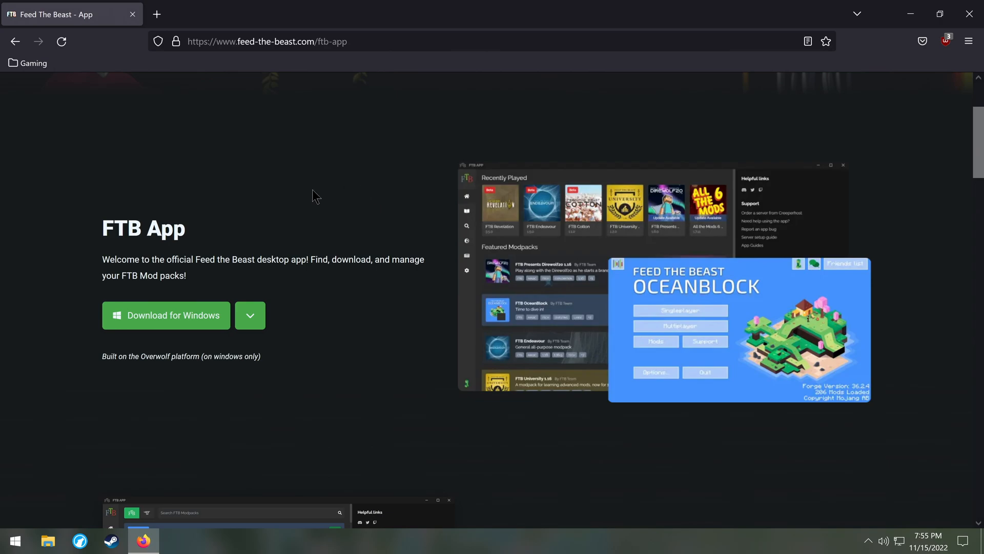
drag(103, 356, 165, 355)
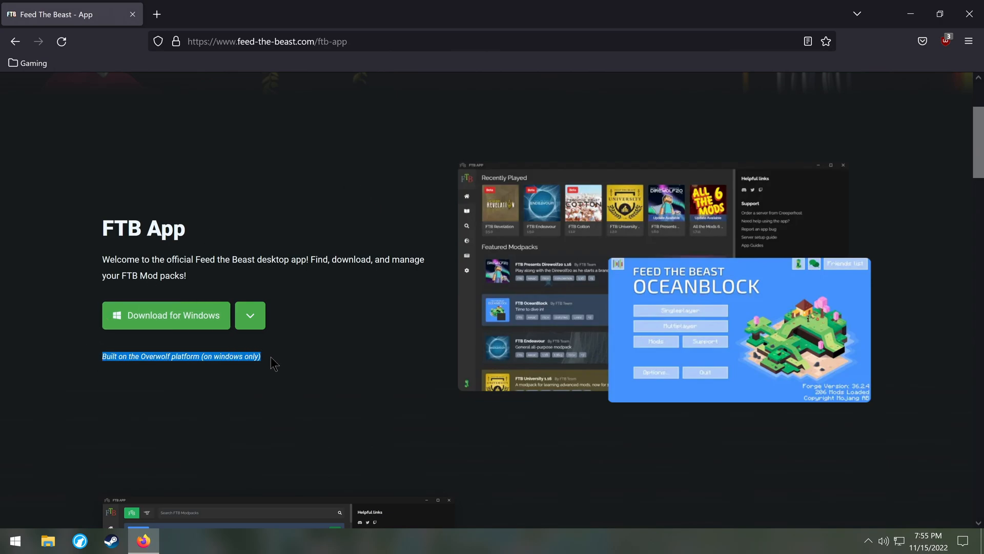
mouse_move(282, 364)
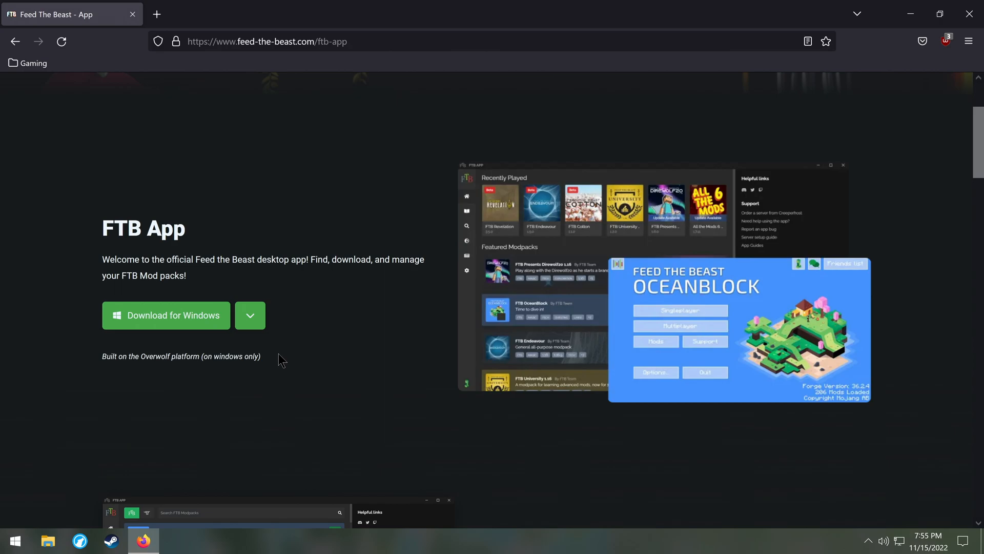
mouse_move(276, 349)
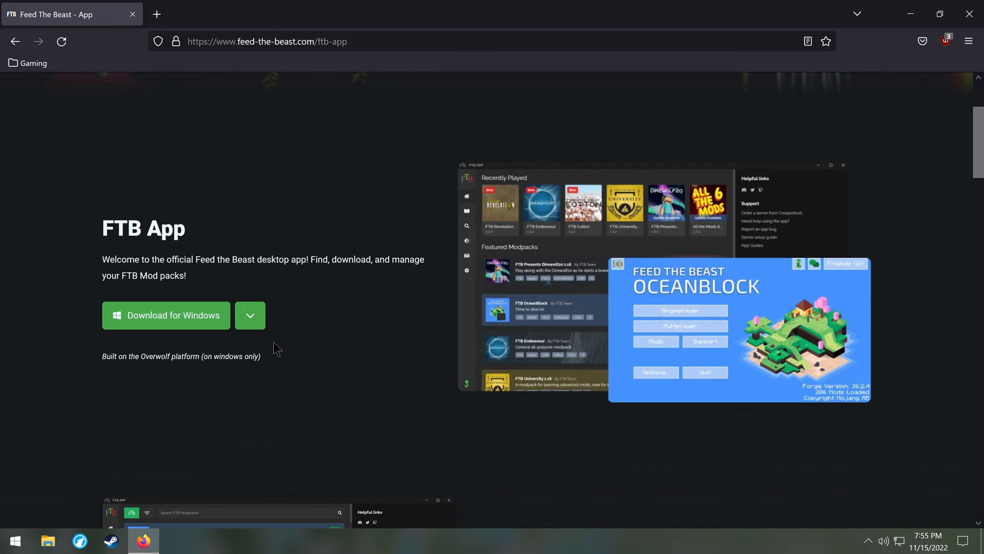
click(250, 315)
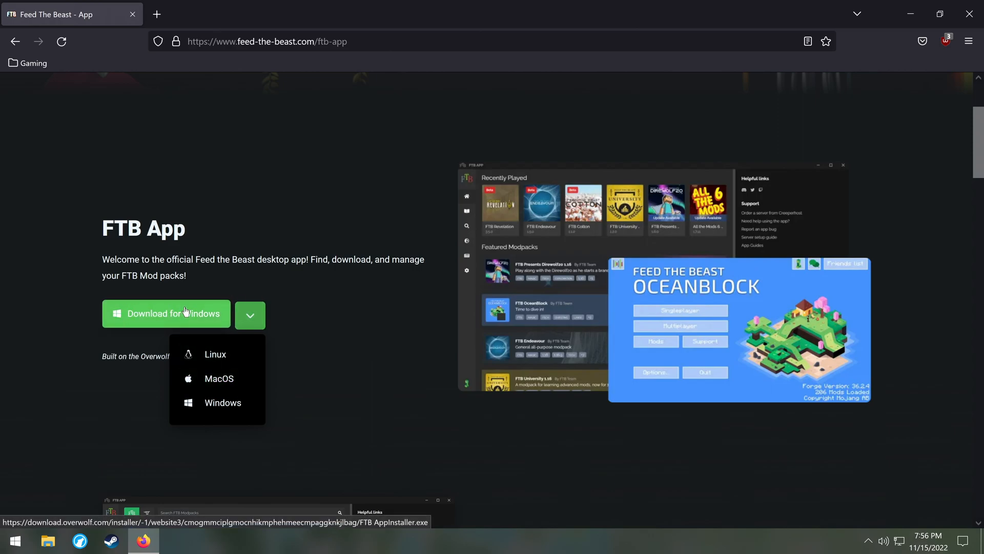
Download the Windows FTB App installer and show it in its folder.
click(165, 313)
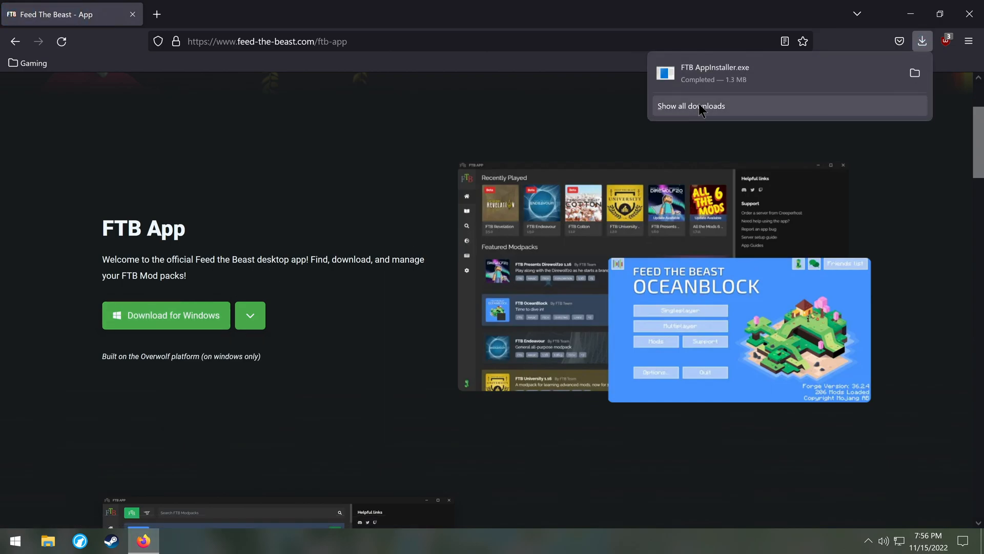
mouse_move(713, 79)
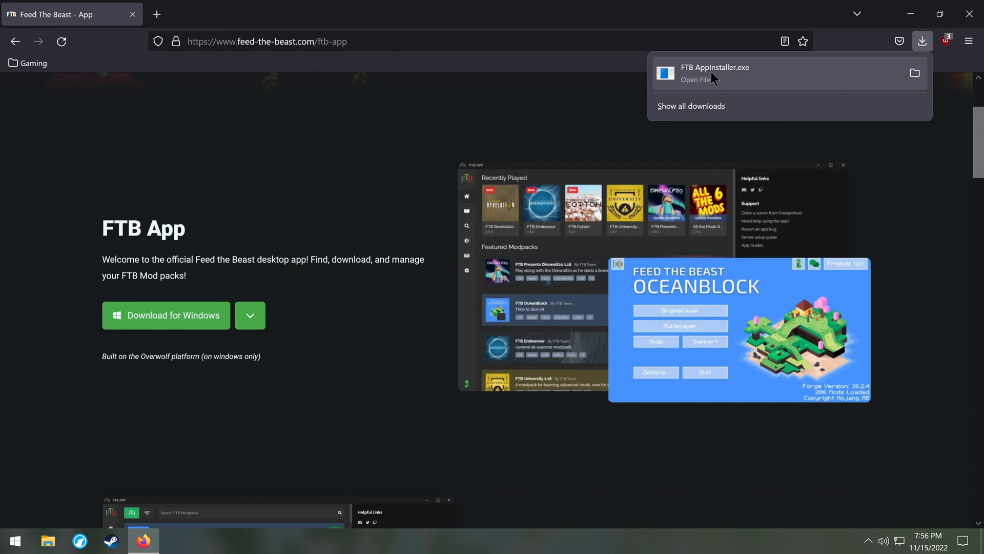
mouse_move(721, 83)
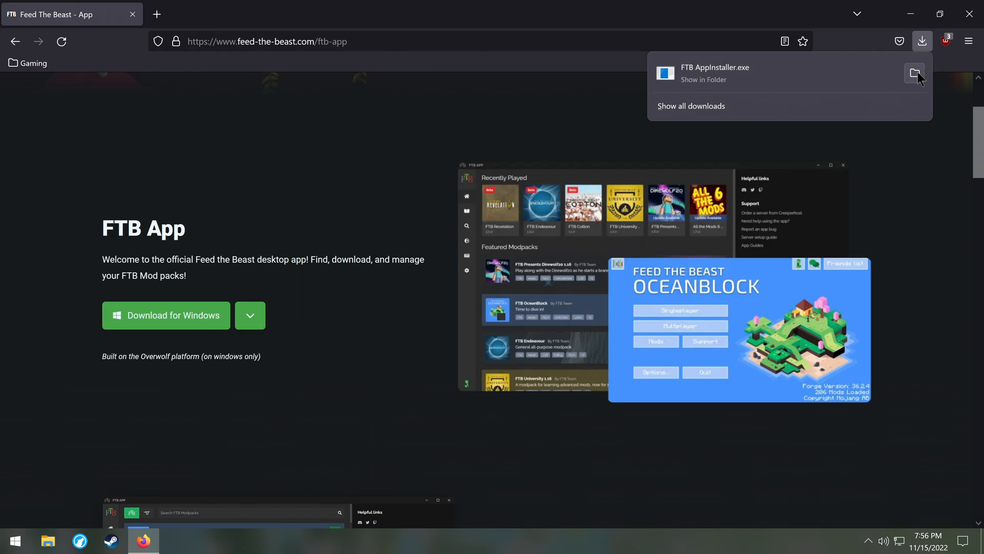
click(914, 73)
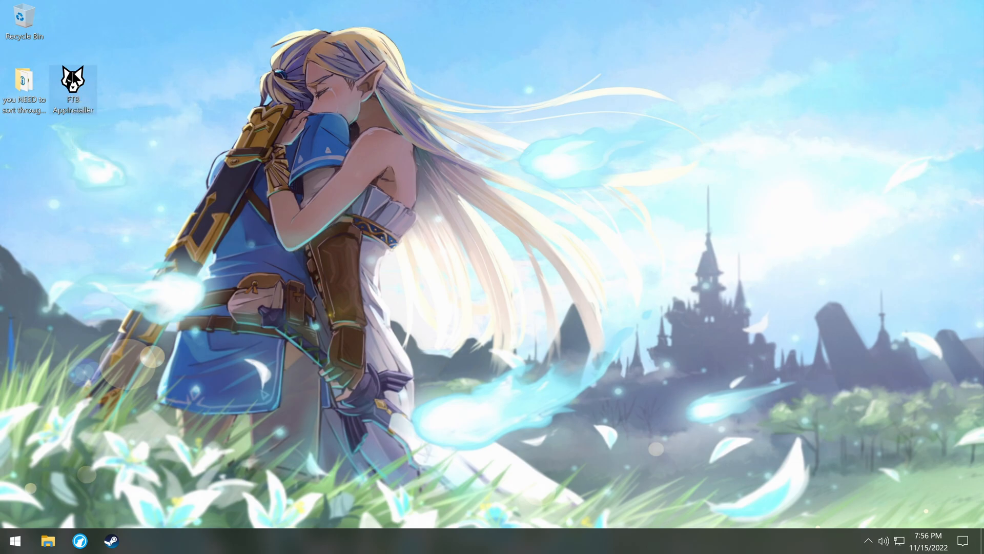
Run FTB AppInstaller, enable the desktop shortcut, accept Overwolf's terms, and begin installing.
double_click(72, 81)
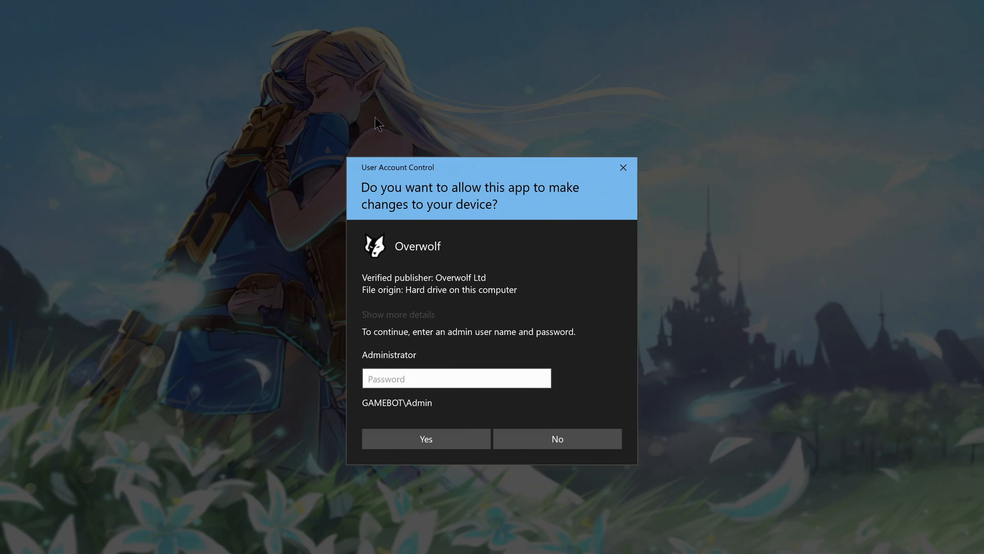
click(425, 438)
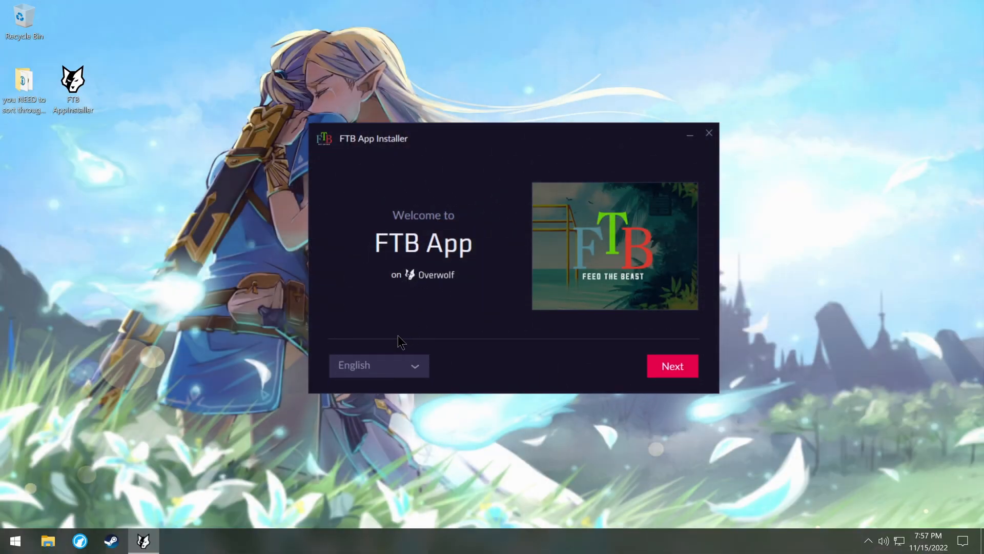
click(671, 366)
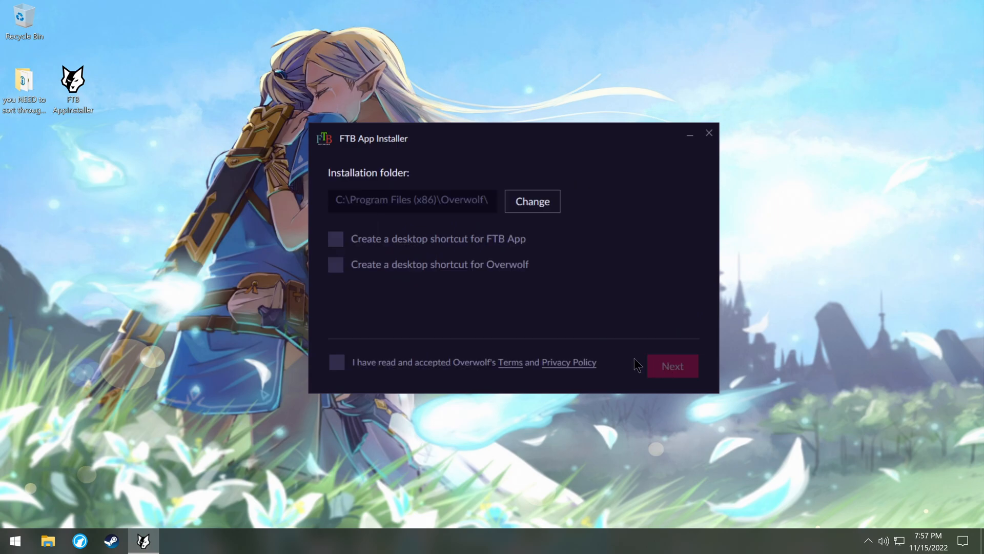
click(335, 238)
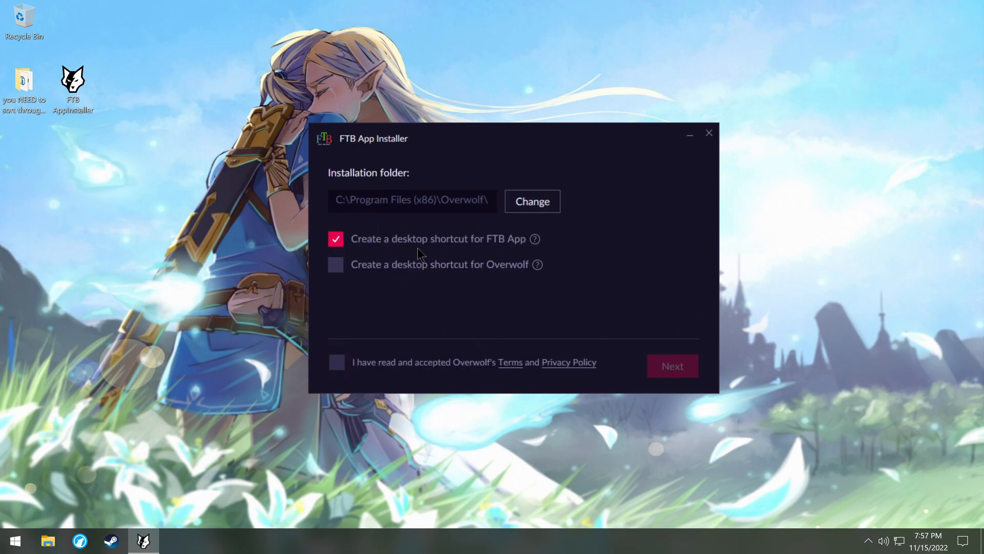
mouse_move(401, 228)
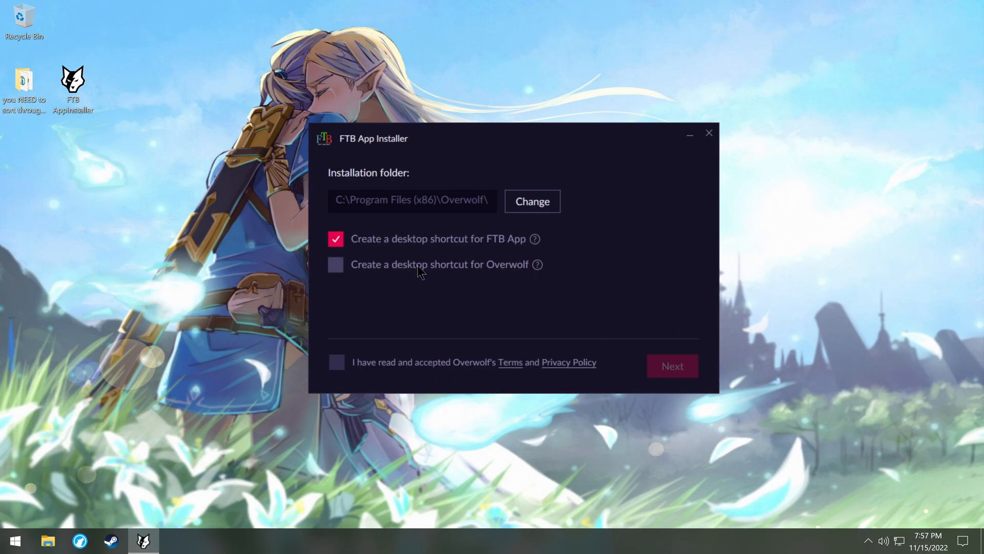
mouse_move(390, 331)
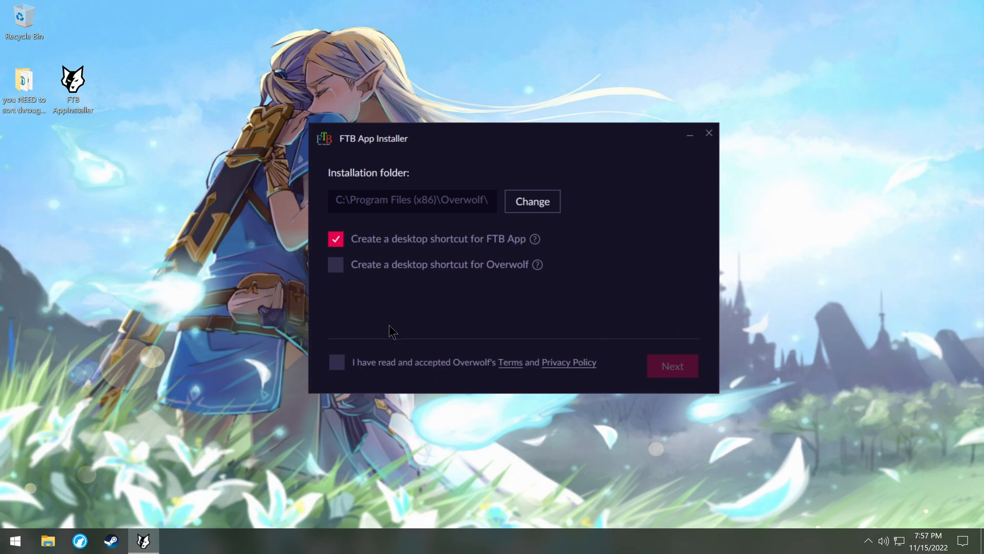
click(337, 362)
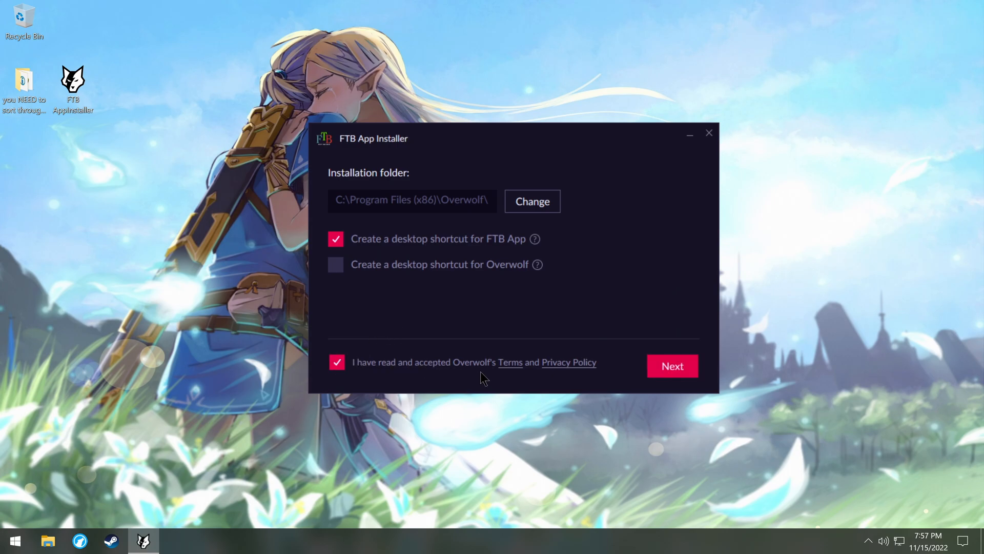
mouse_move(589, 380)
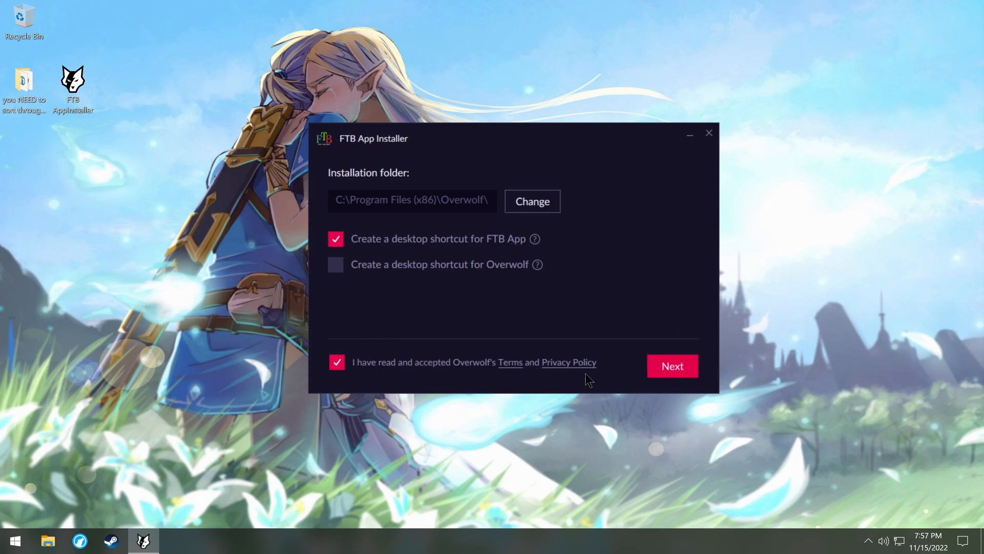
click(671, 366)
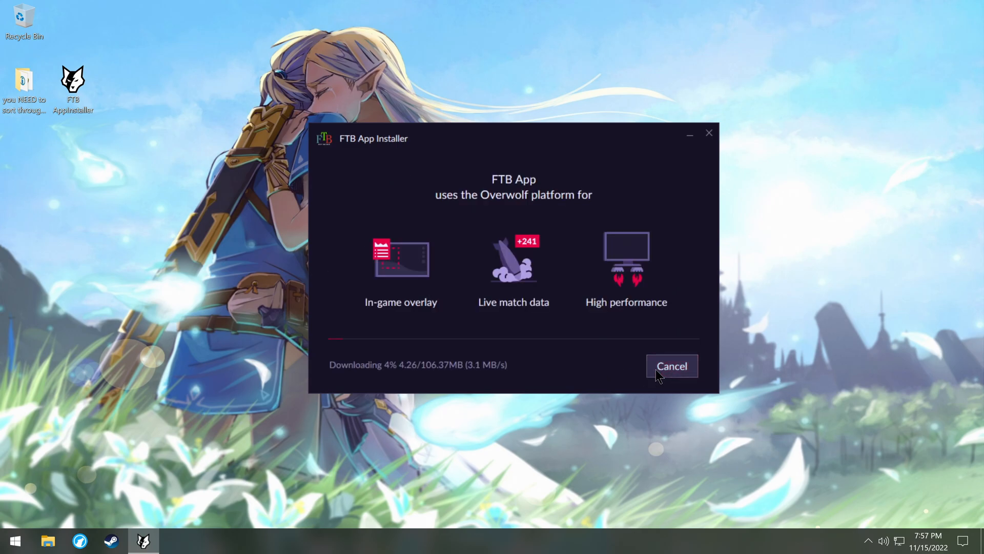
mouse_move(476, 370)
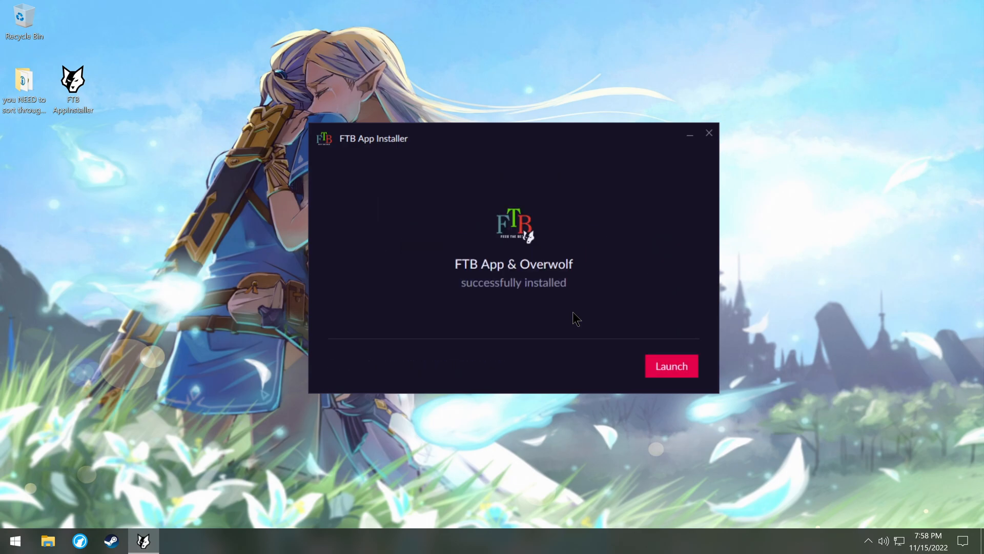
mouse_move(589, 316)
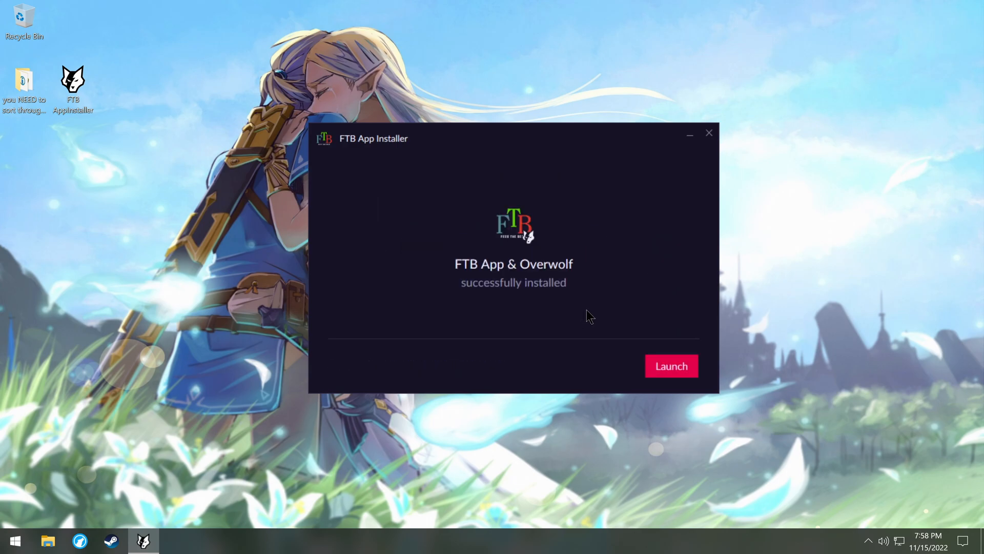
mouse_move(470, 290)
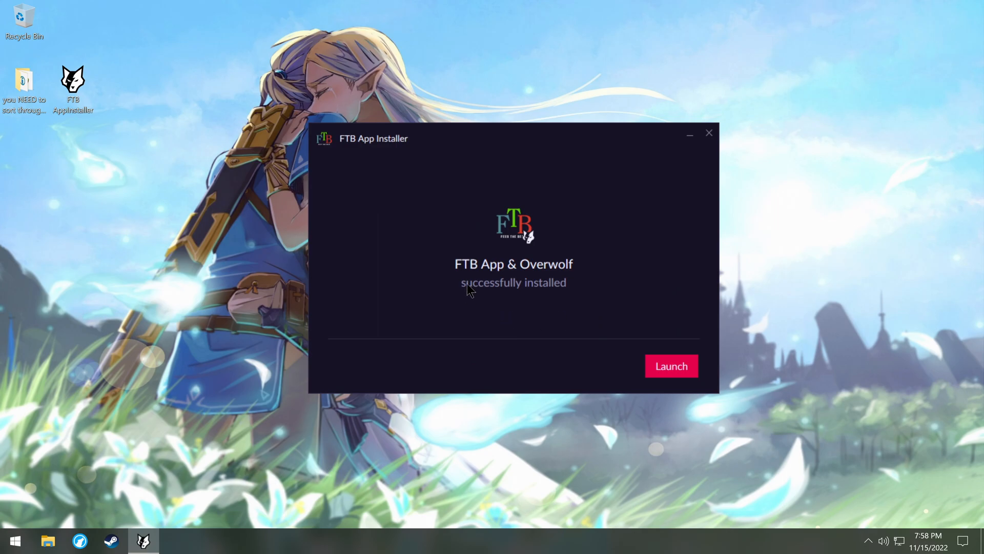
mouse_move(502, 305)
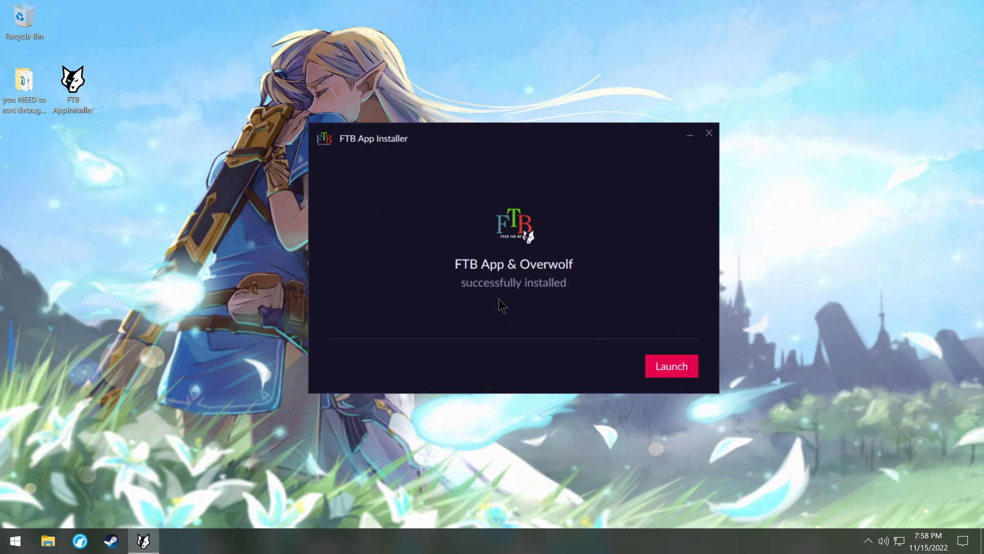
Click Launch on the 'successfully installed' screen to close the installer.
click(671, 366)
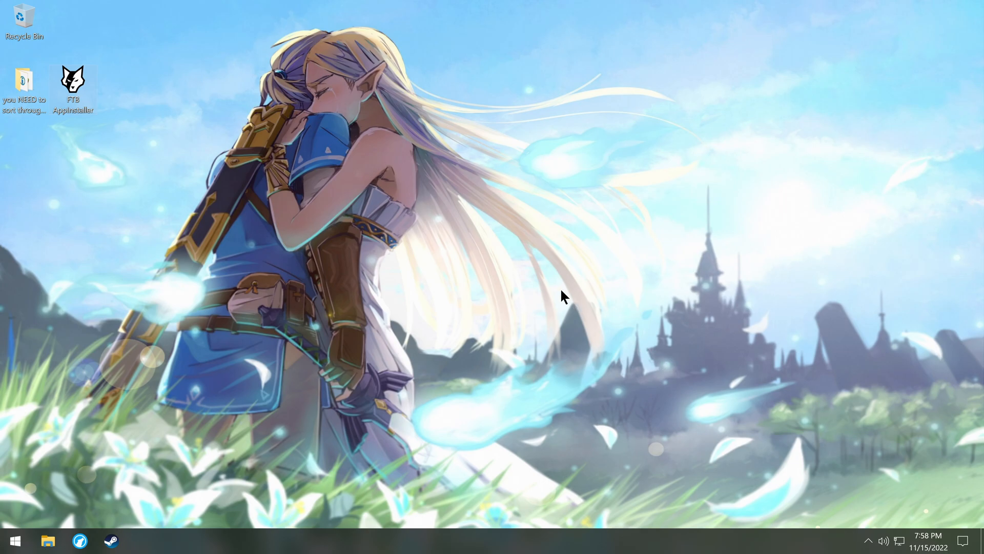
mouse_move(425, 248)
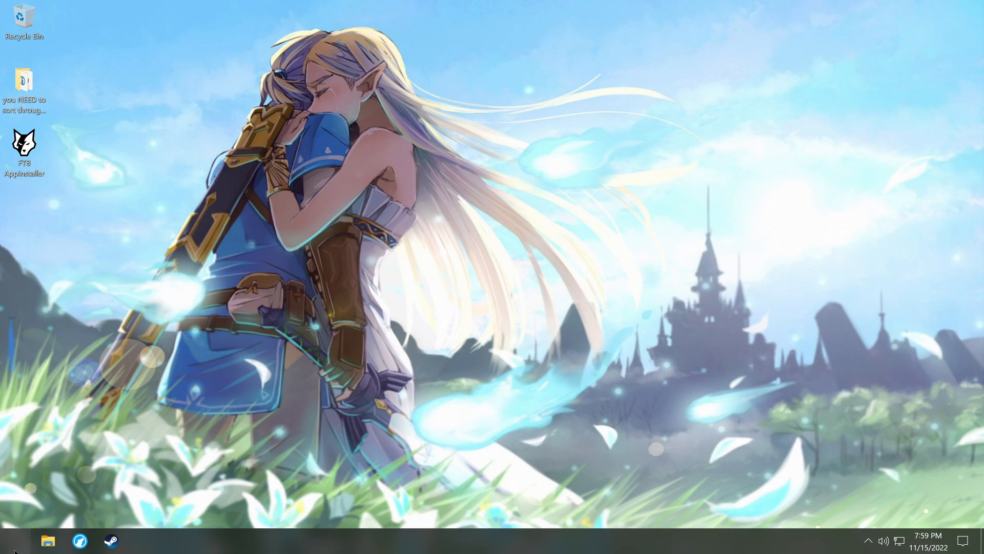
Close the 'Latest updates' dialog in FTB App to reveal the home page.
click(12, 539)
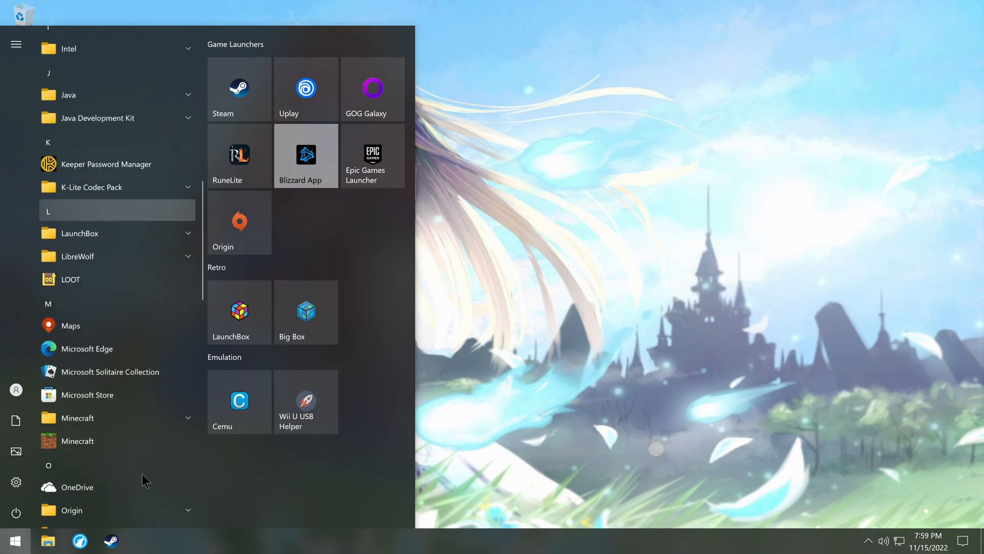
scroll(down, 3)
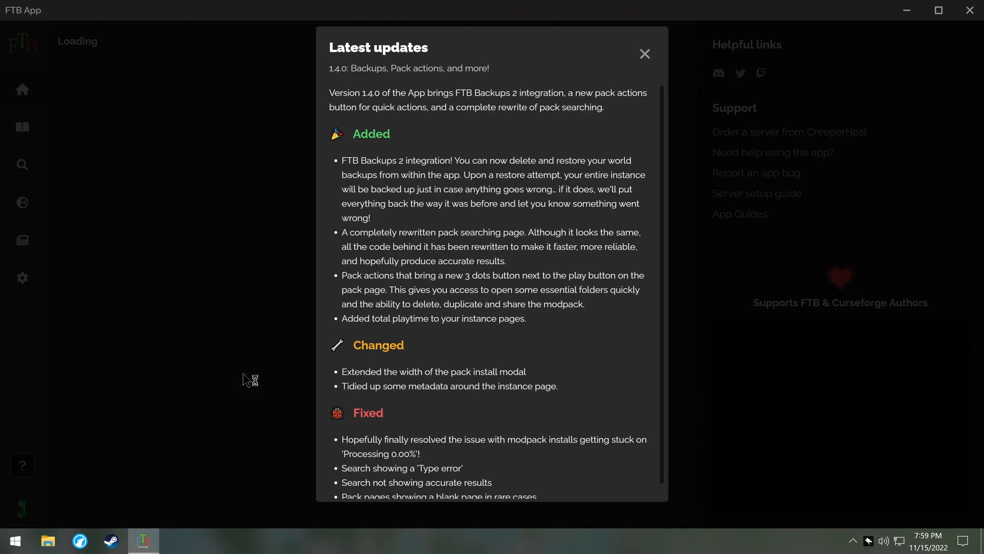
mouse_move(531, 178)
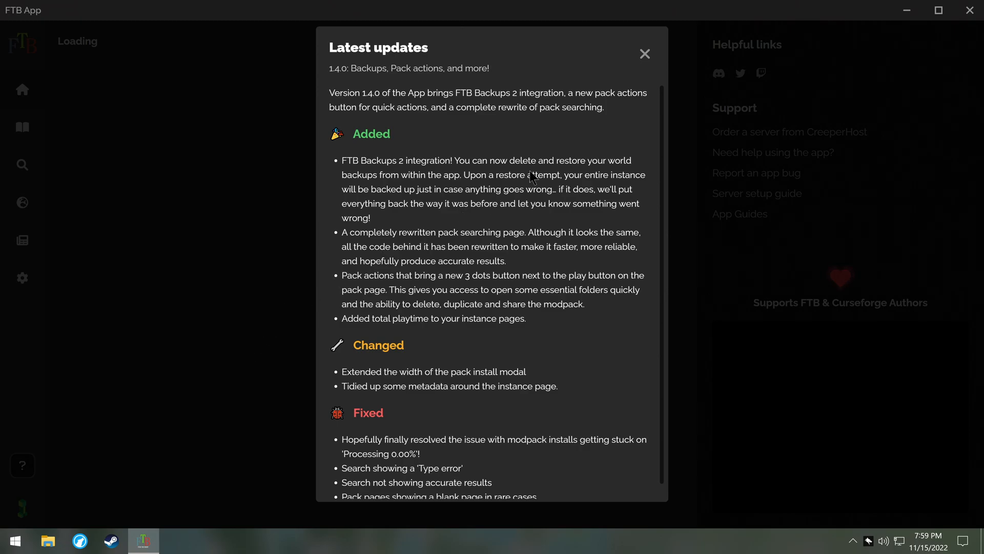
click(644, 54)
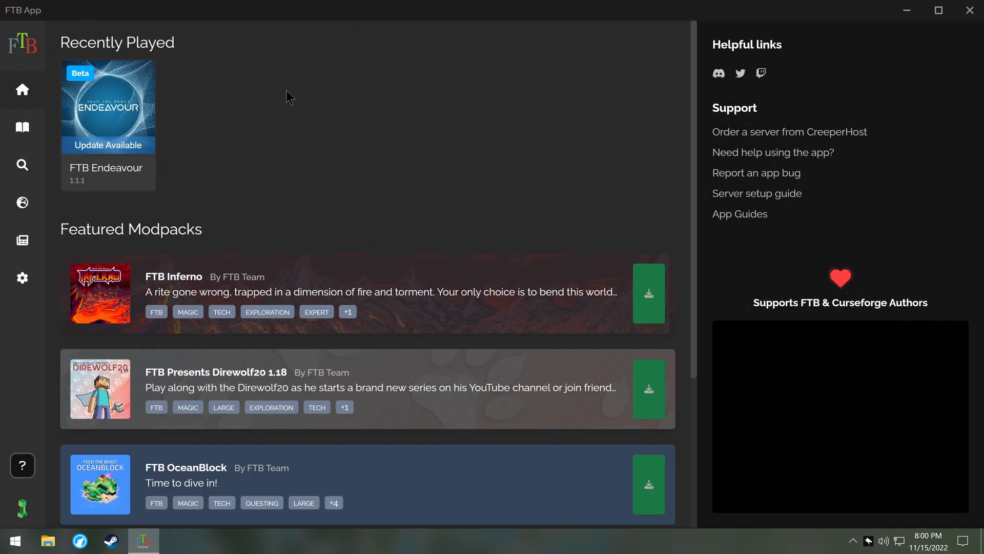
mouse_move(92, 201)
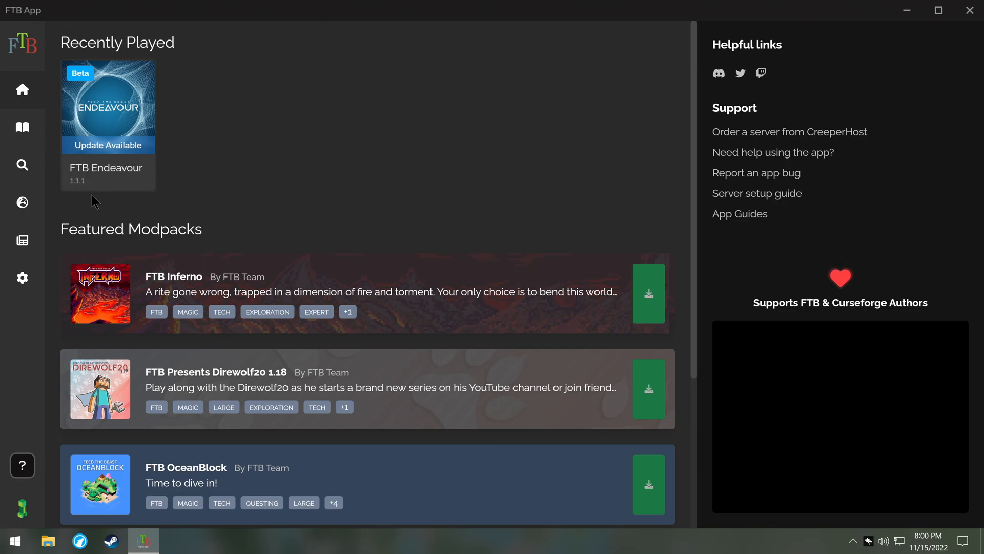
mouse_move(235, 112)
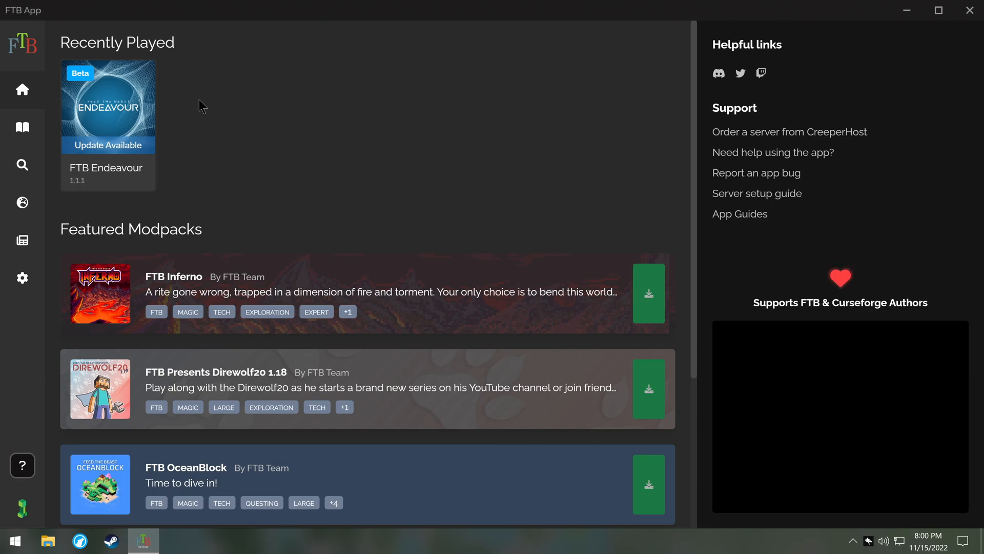
Go through the Library to the Browse page listing FTB modpacks.
click(22, 127)
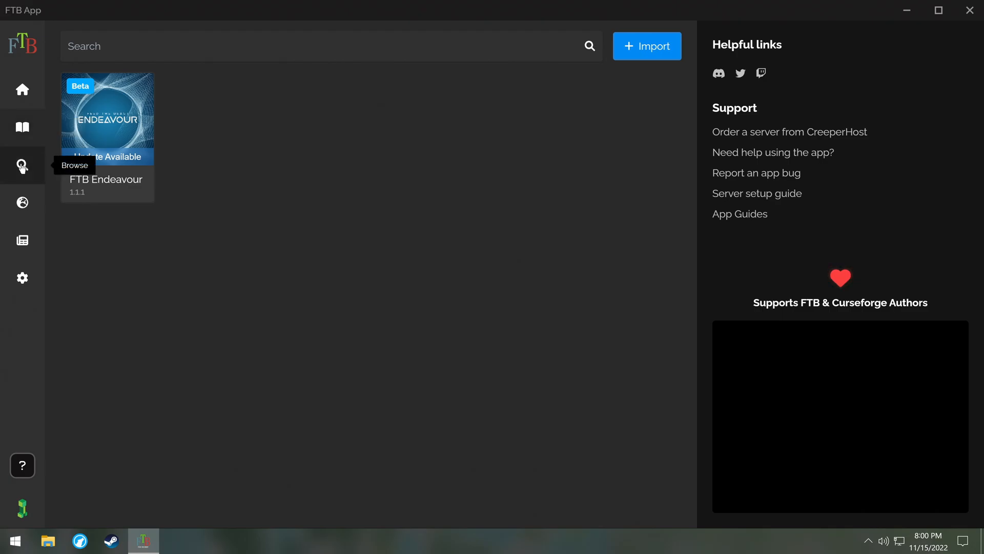
click(22, 166)
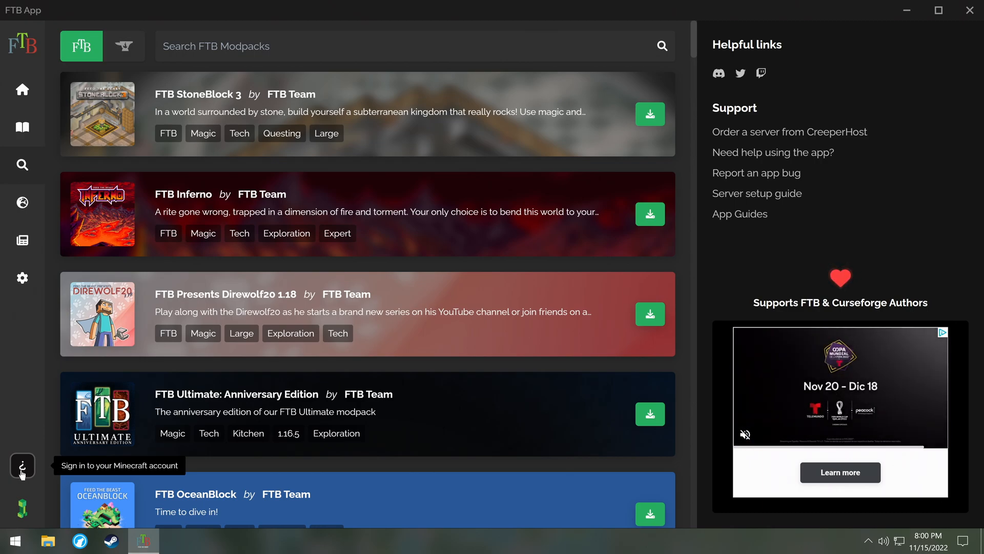
Open the Minecraft Login dialog and choose Microsoft sign-in.
click(22, 466)
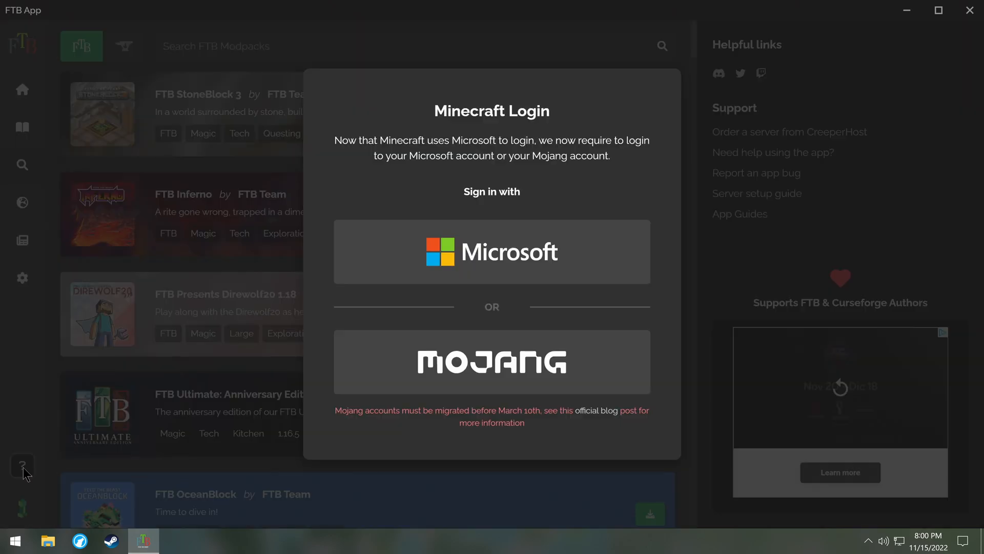
mouse_move(483, 309)
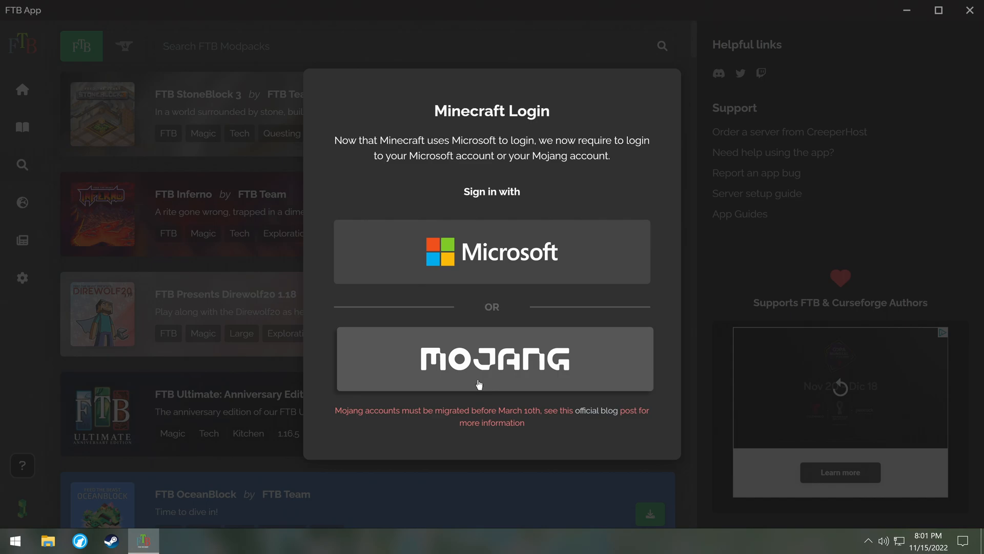
mouse_move(477, 384)
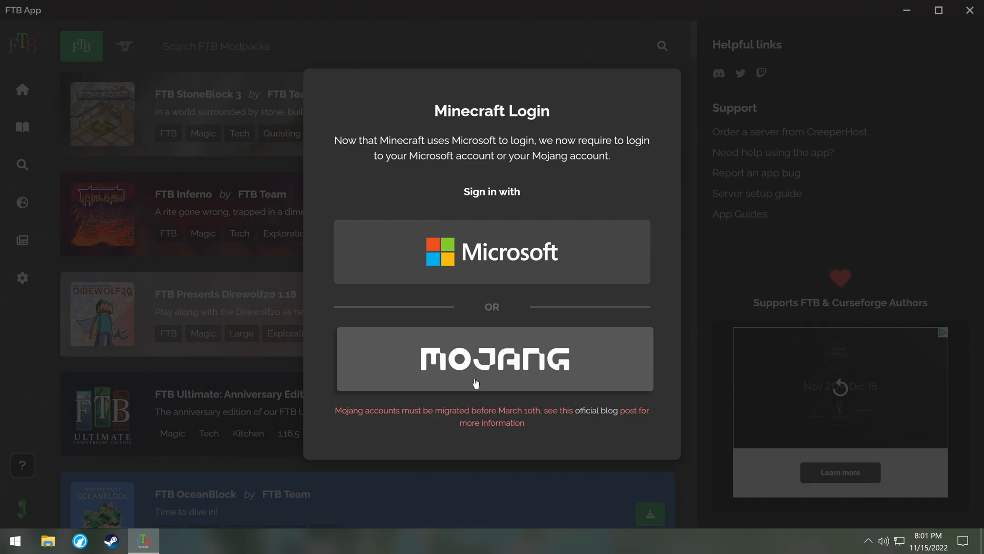
mouse_move(572, 307)
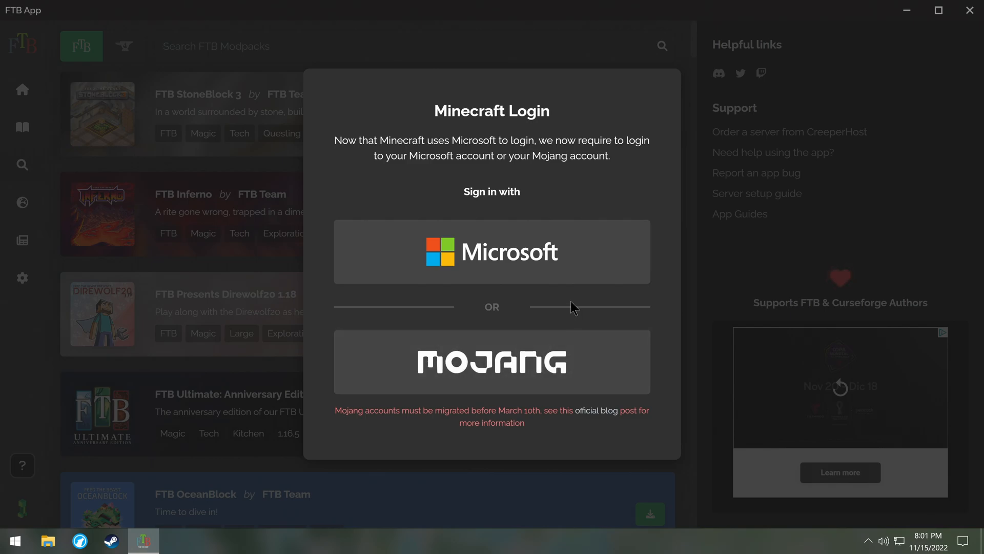
mouse_move(585, 292)
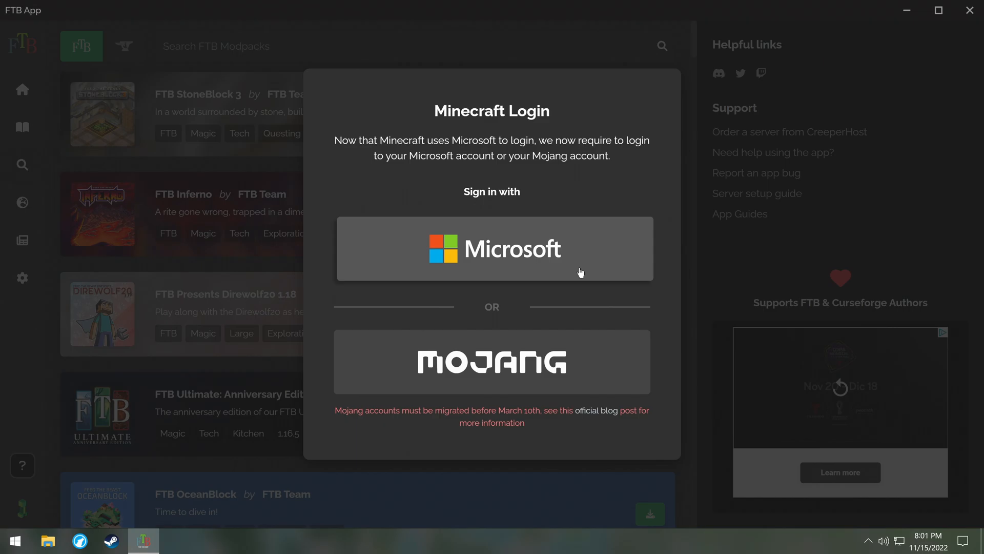
click(491, 248)
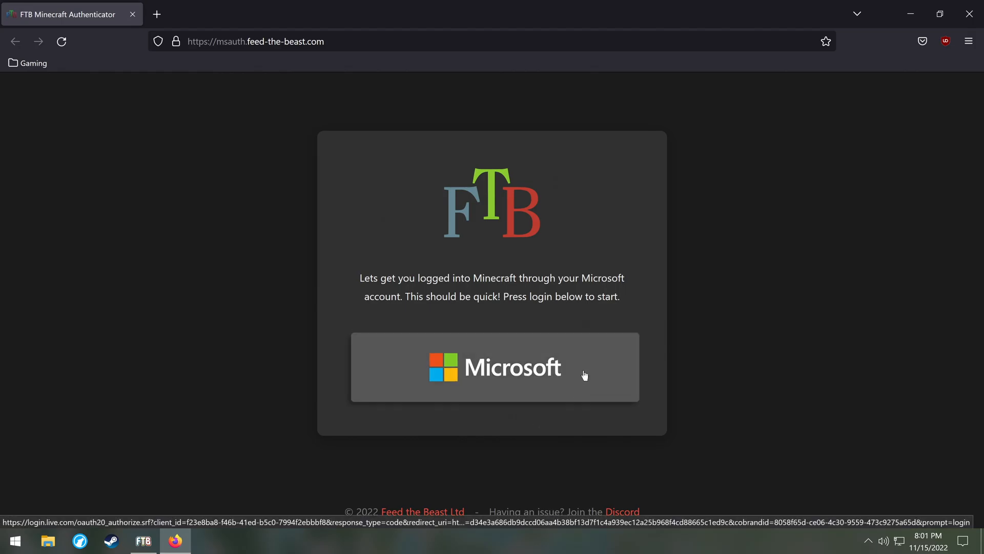
Log in with Microsoft on the authenticator page and finish the 'You're set!' dialog.
click(495, 367)
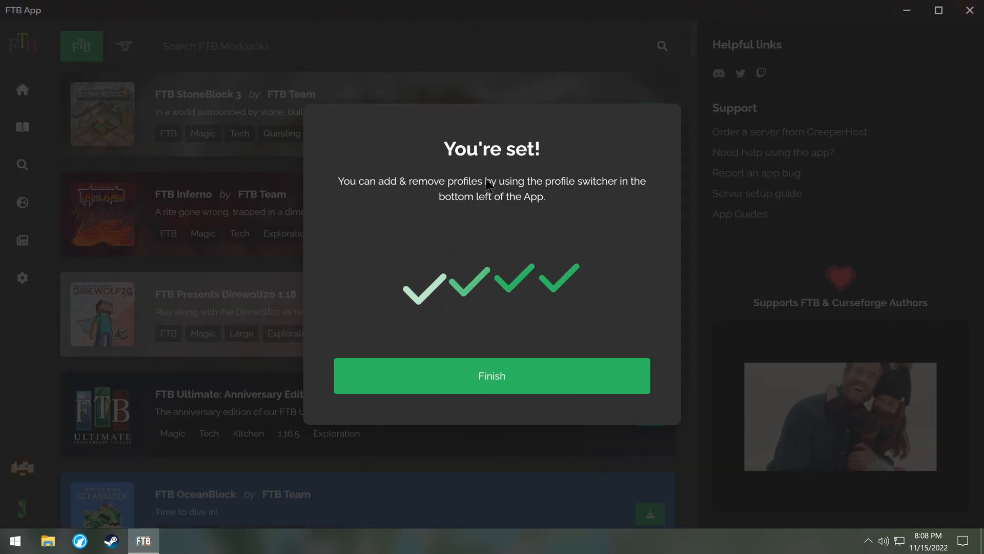
click(492, 375)
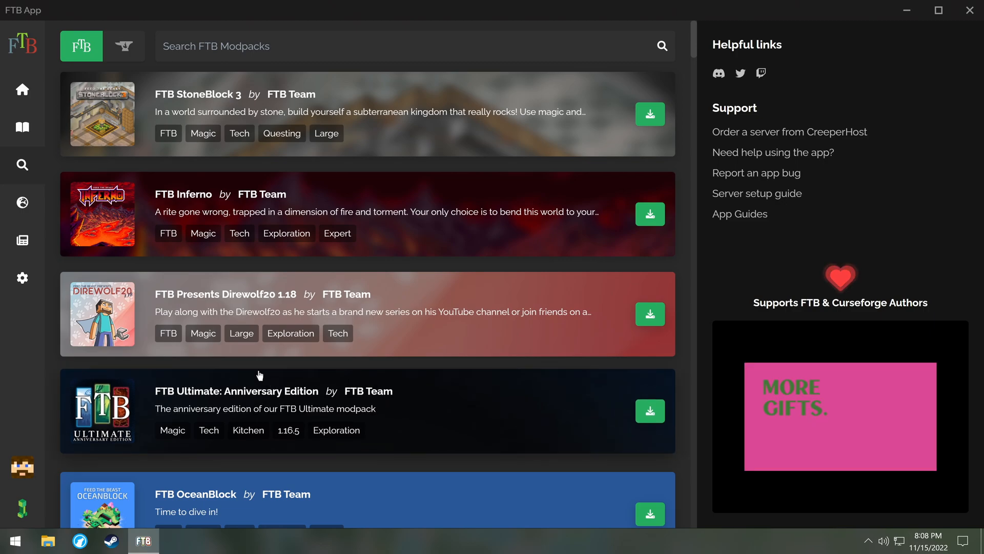
Open the install prompt from the FTB StoneBlock 3 card's download button.
click(23, 468)
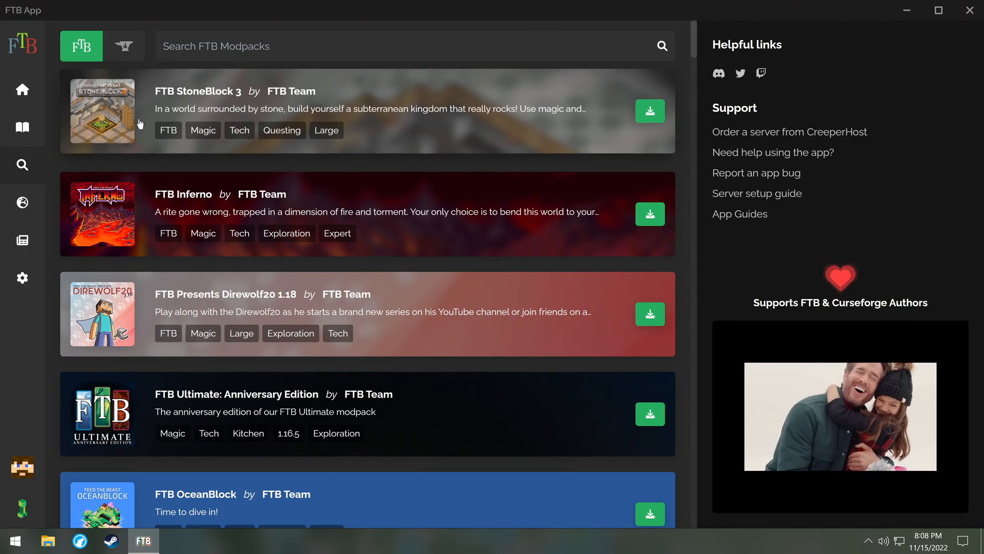
mouse_move(649, 111)
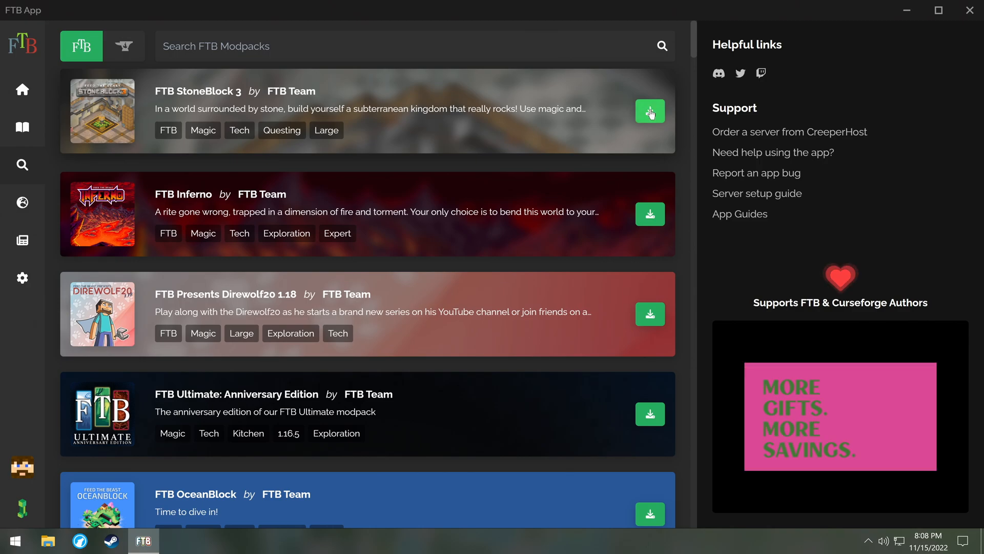
click(650, 111)
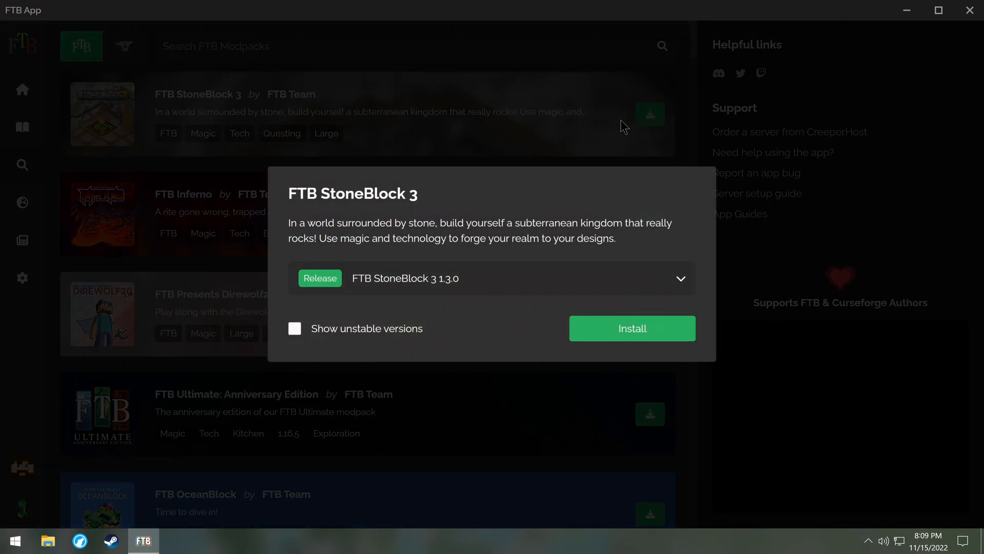
Show unstable versions, keep Release 1.3.0, and install StoneBlock 3.
click(680, 278)
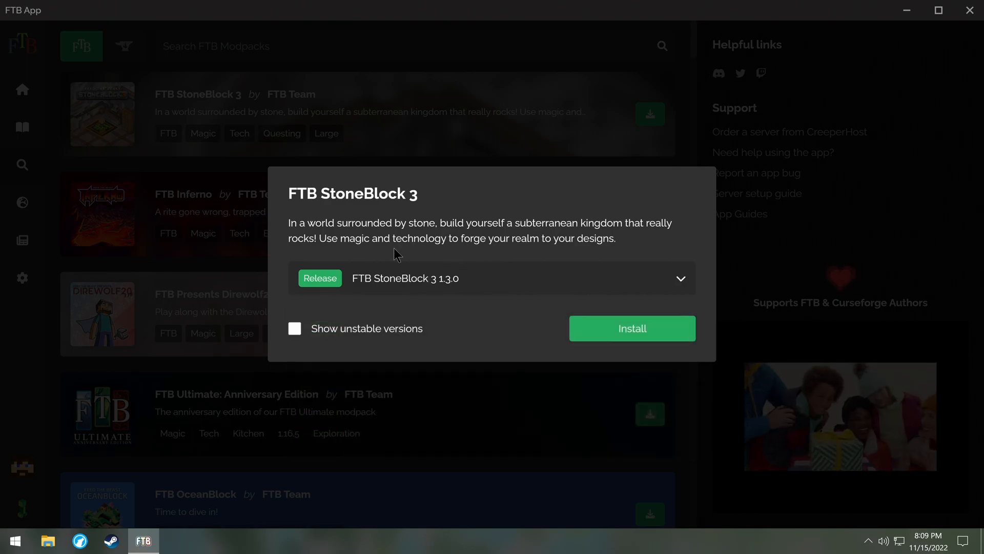
click(294, 328)
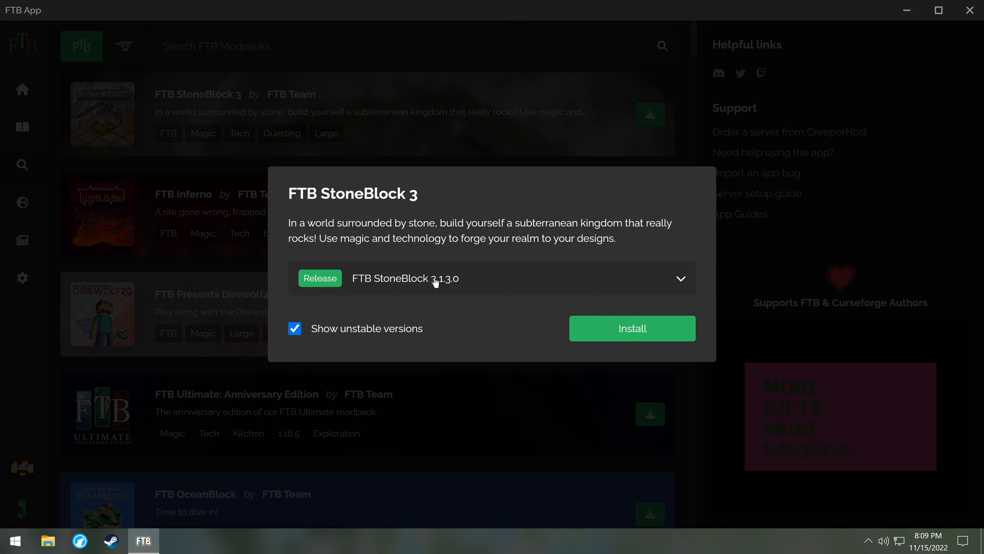
click(679, 278)
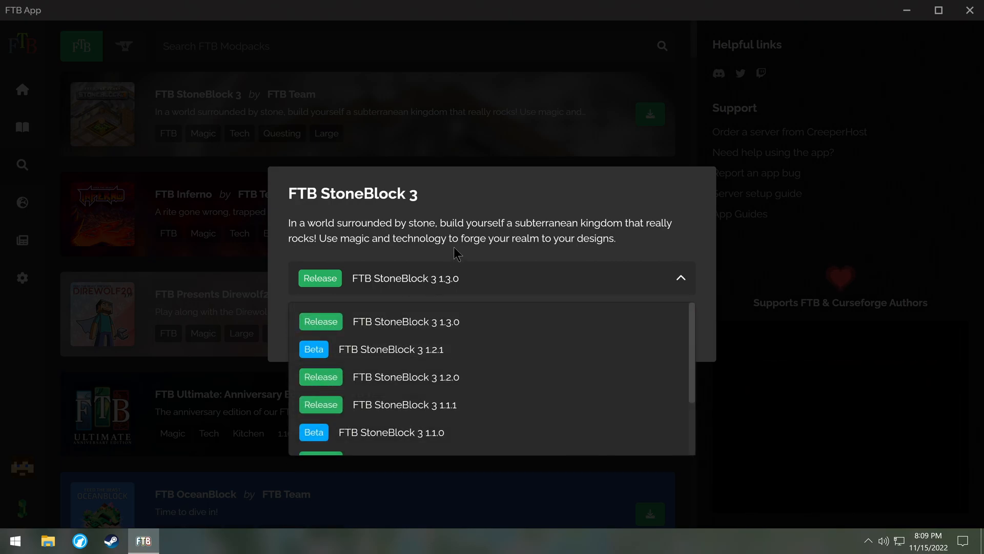
click(680, 278)
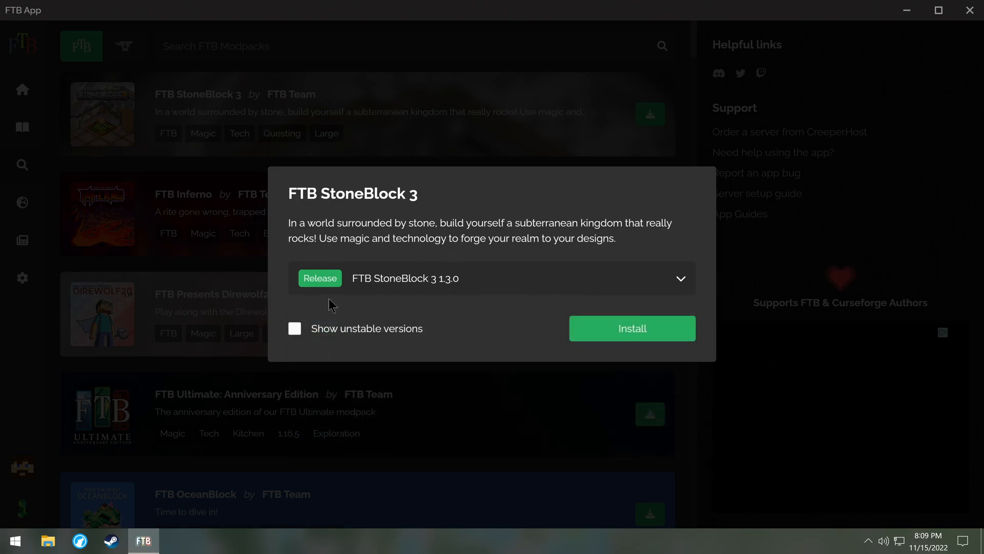
click(632, 328)
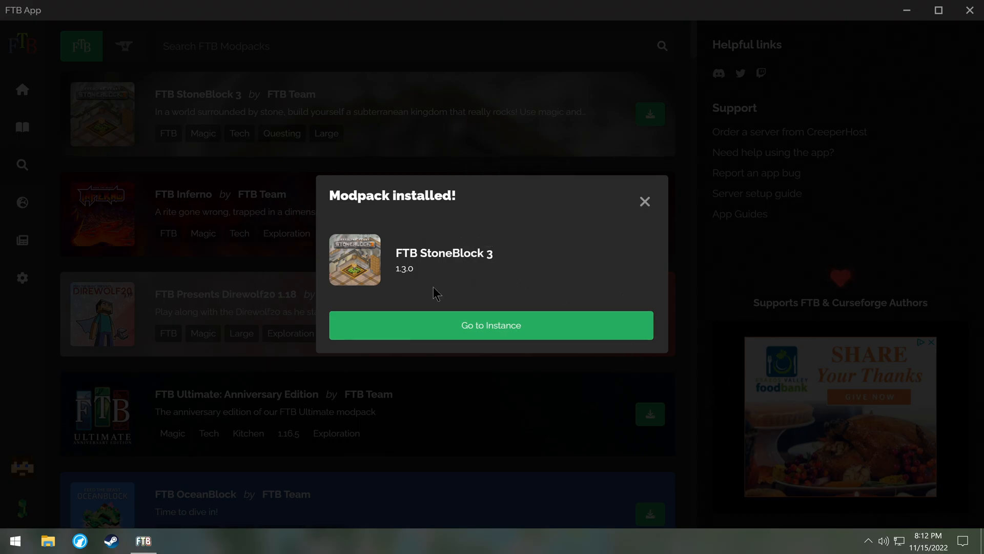
Go from the library to the FTB StoneBlock 3 instance page and open its settings.
click(491, 325)
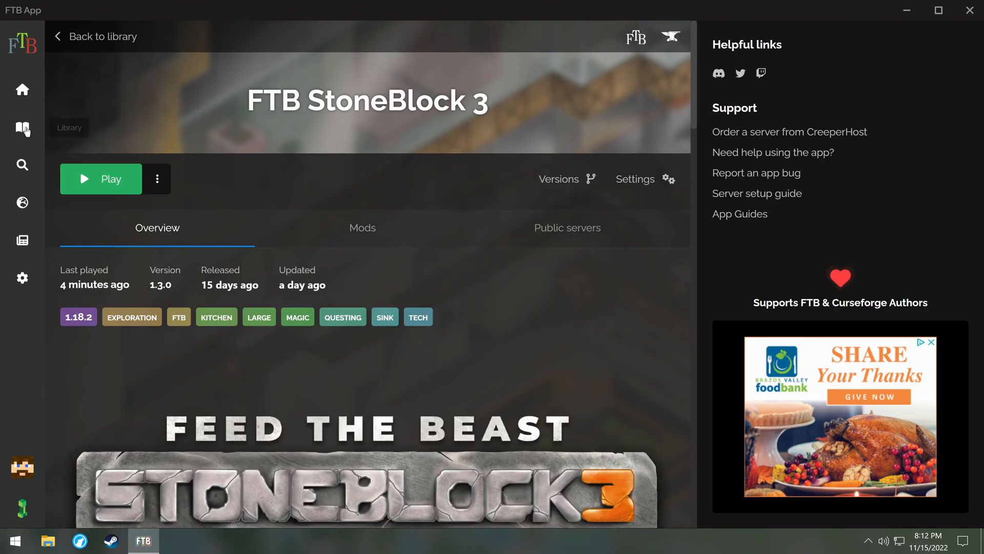
click(22, 128)
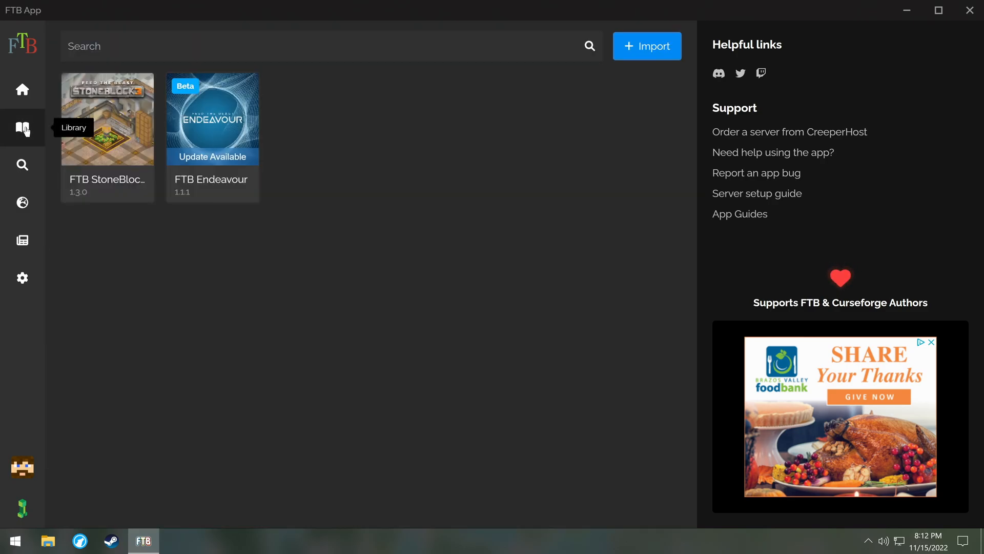
click(107, 119)
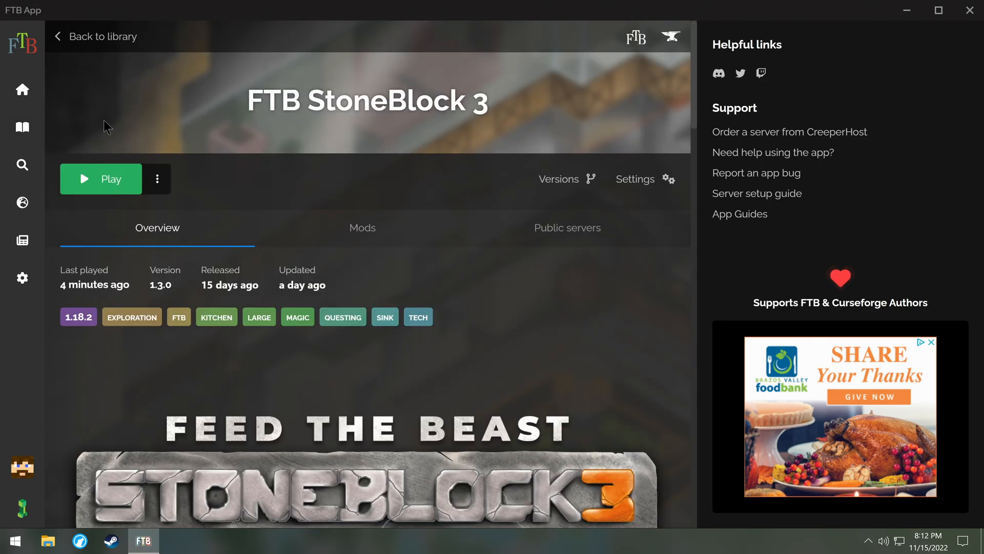
mouse_move(348, 145)
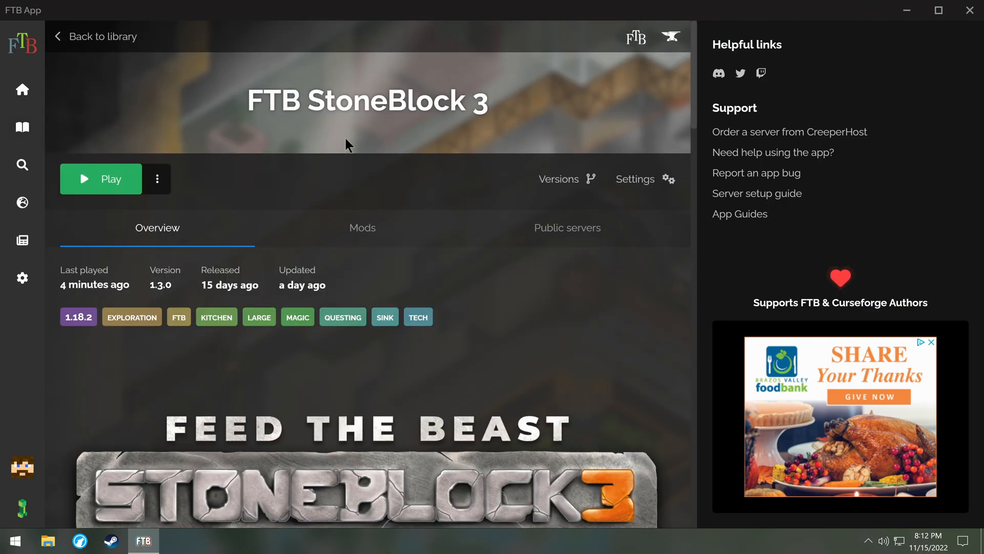
mouse_move(352, 168)
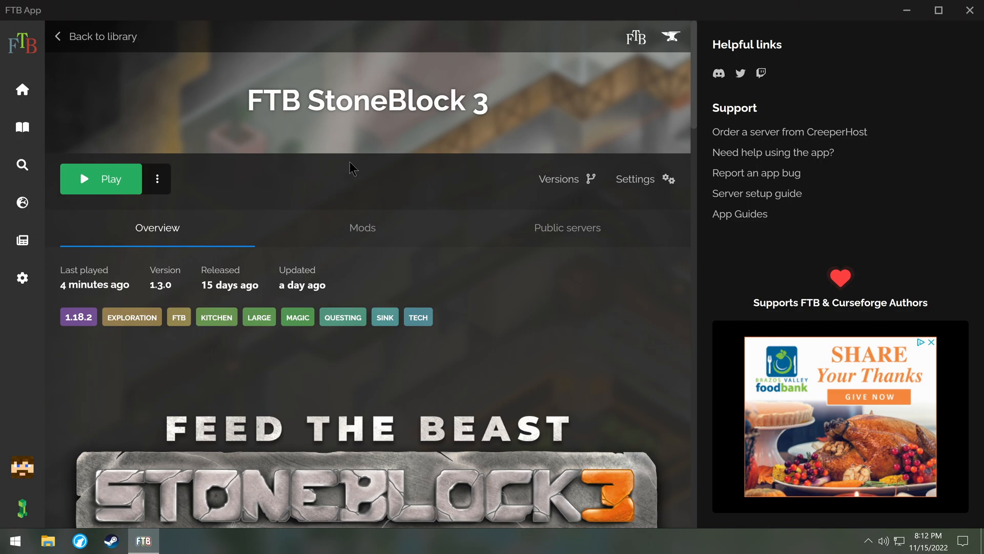
click(634, 179)
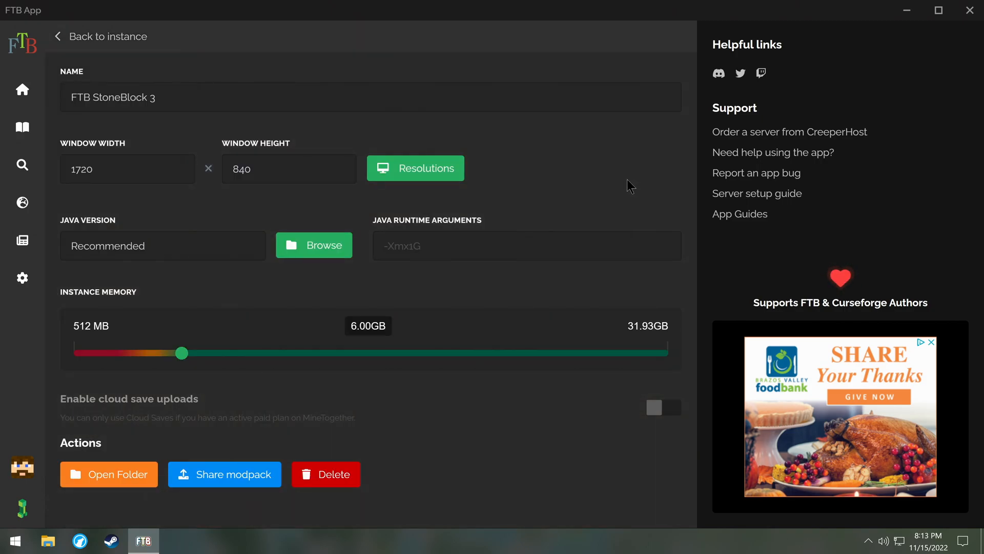
mouse_move(182, 352)
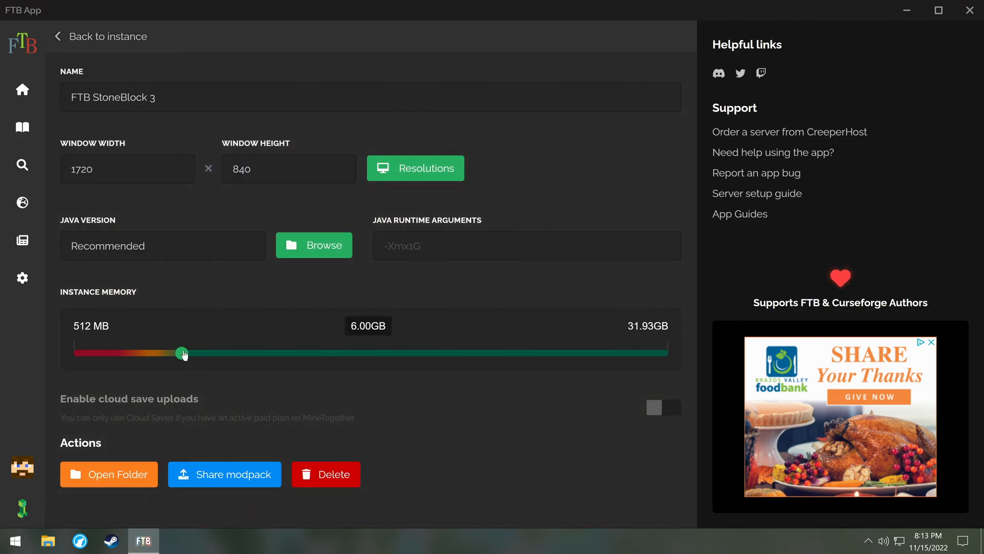
Sweep the Instance Memory slider to maximum, then back down to 6.00GB.
drag(182, 352, 190, 352)
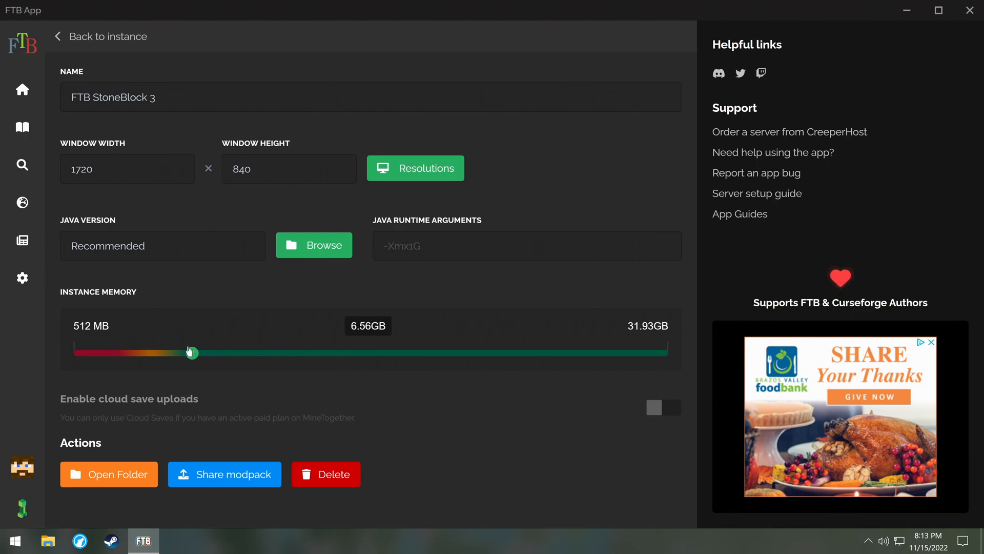
drag(191, 352, 661, 352)
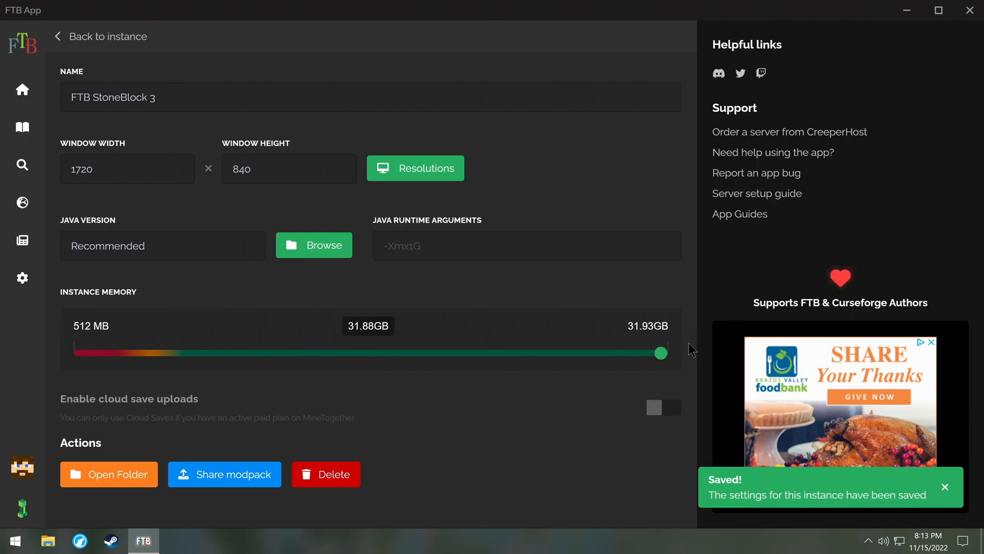
drag(660, 353, 525, 352)
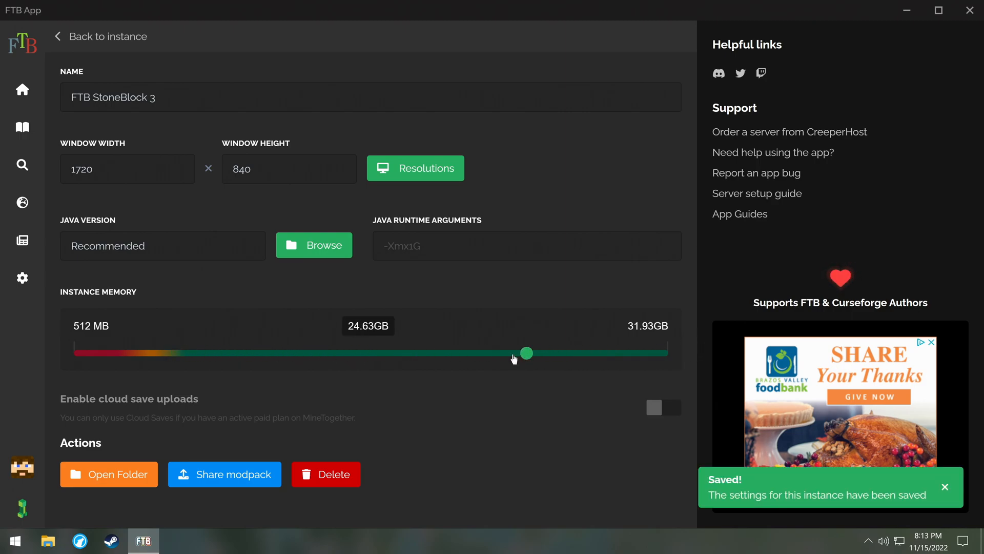
drag(526, 352, 237, 352)
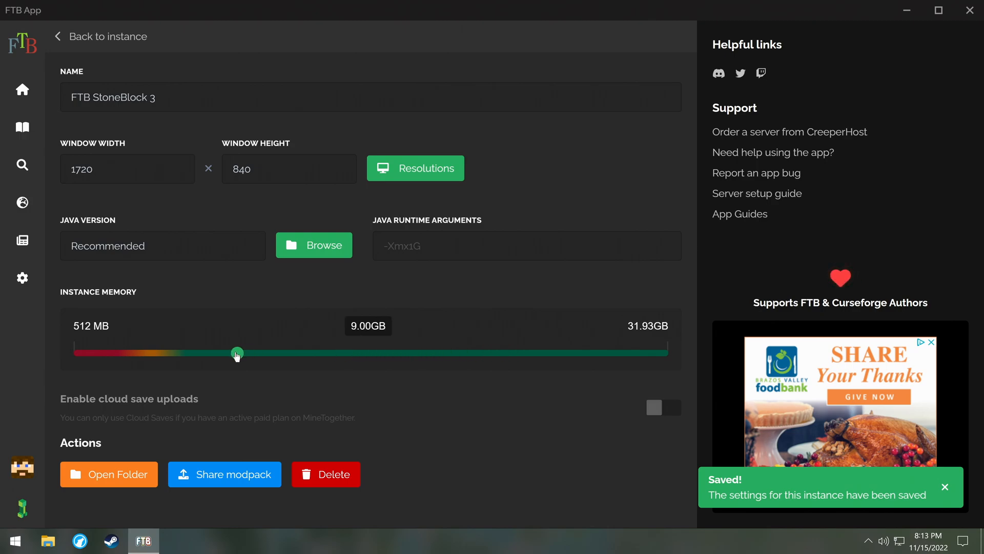
drag(238, 352, 196, 352)
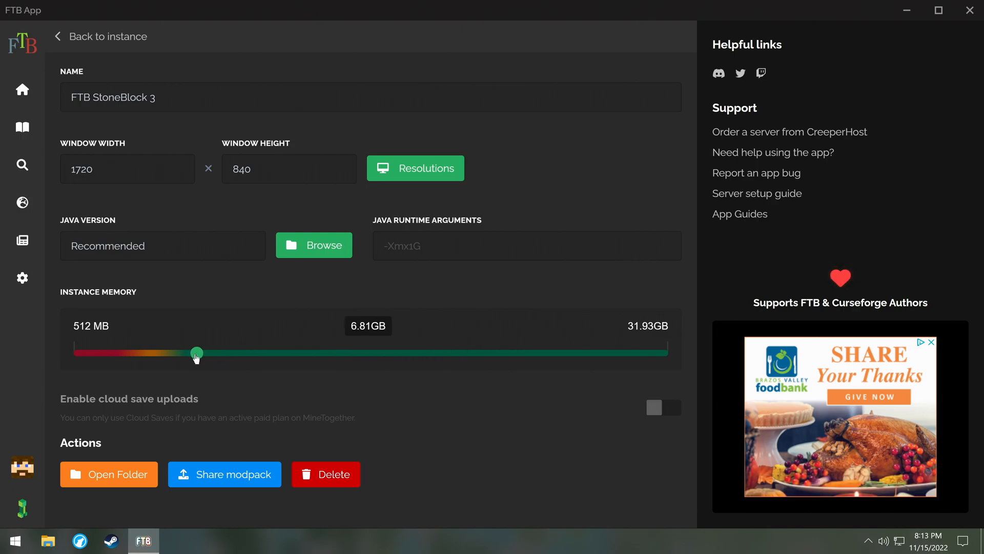
drag(197, 353, 182, 352)
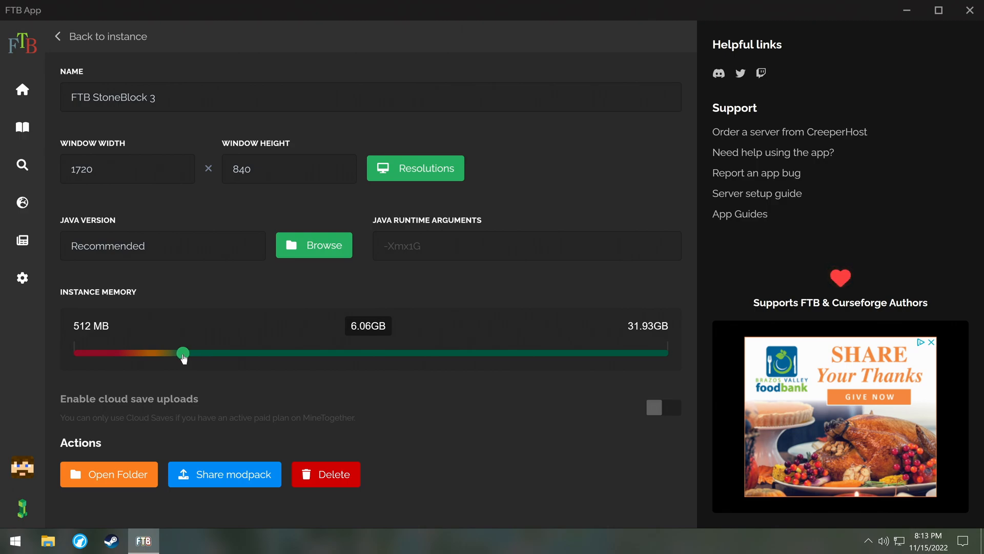
drag(182, 353, 181, 352)
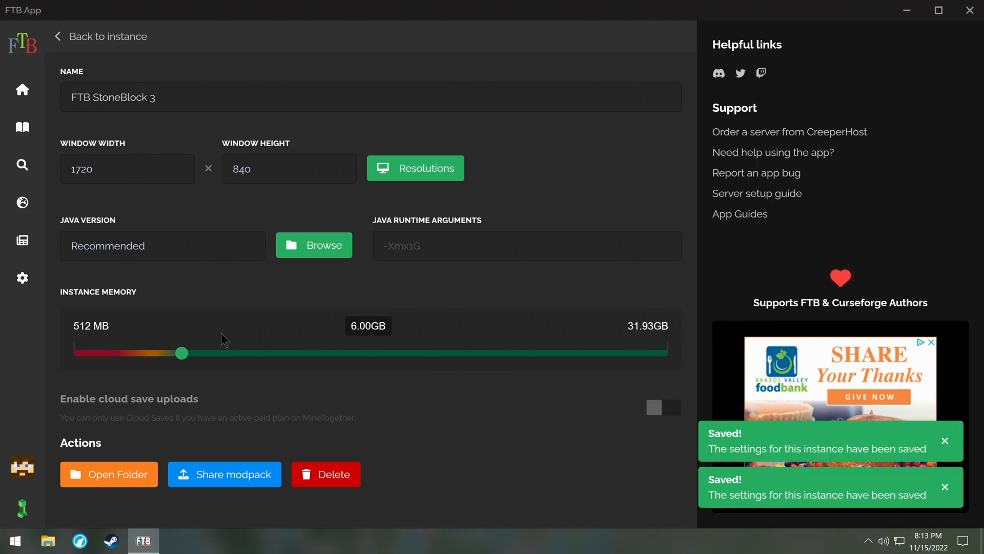
mouse_move(232, 336)
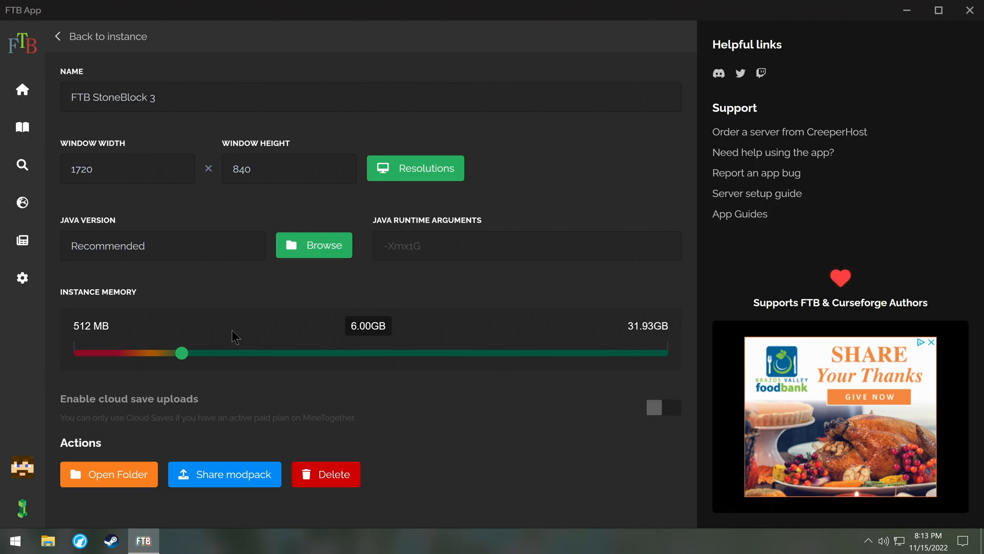
mouse_move(220, 346)
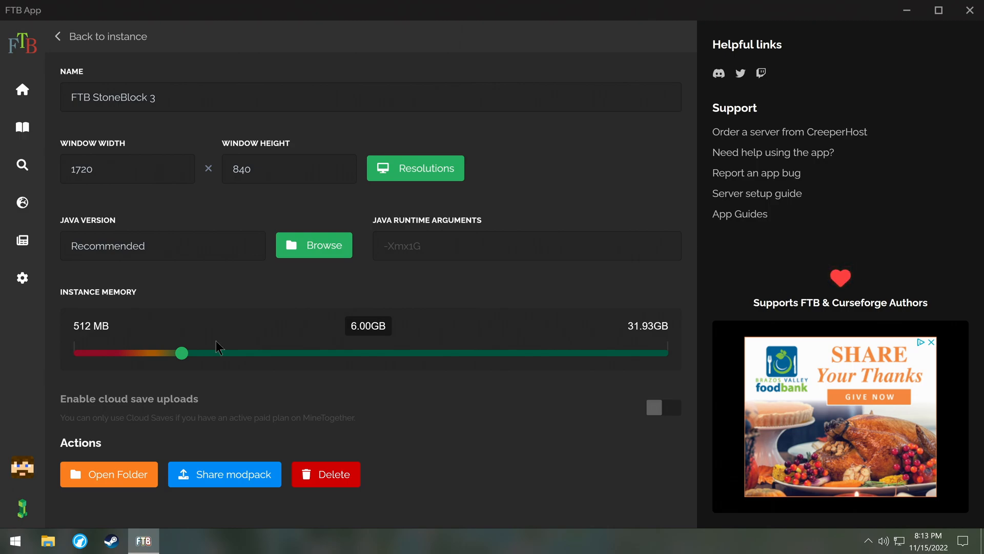
Raise Instance Memory through 7 and 8 GB to about 9.8 GB.
drag(182, 353, 201, 353)
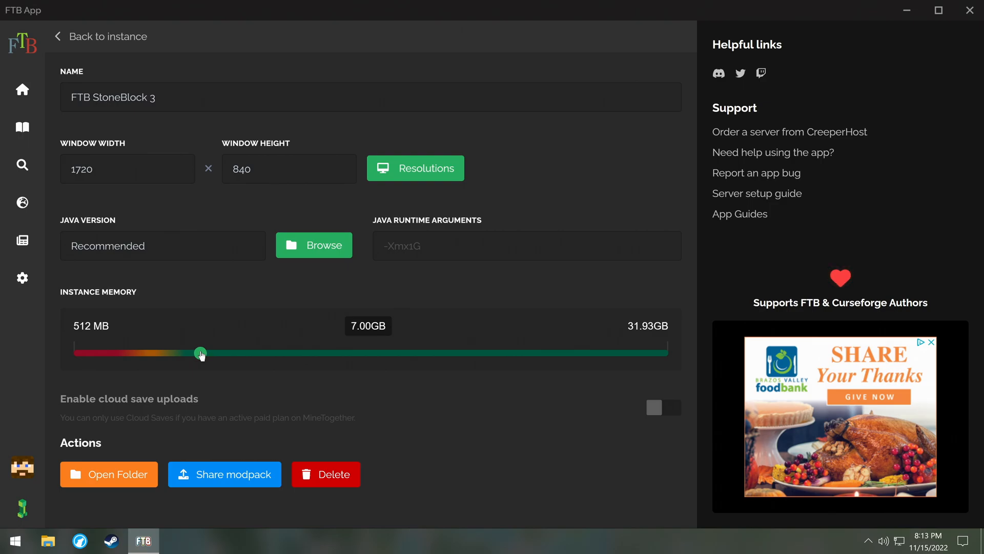
drag(200, 353, 216, 352)
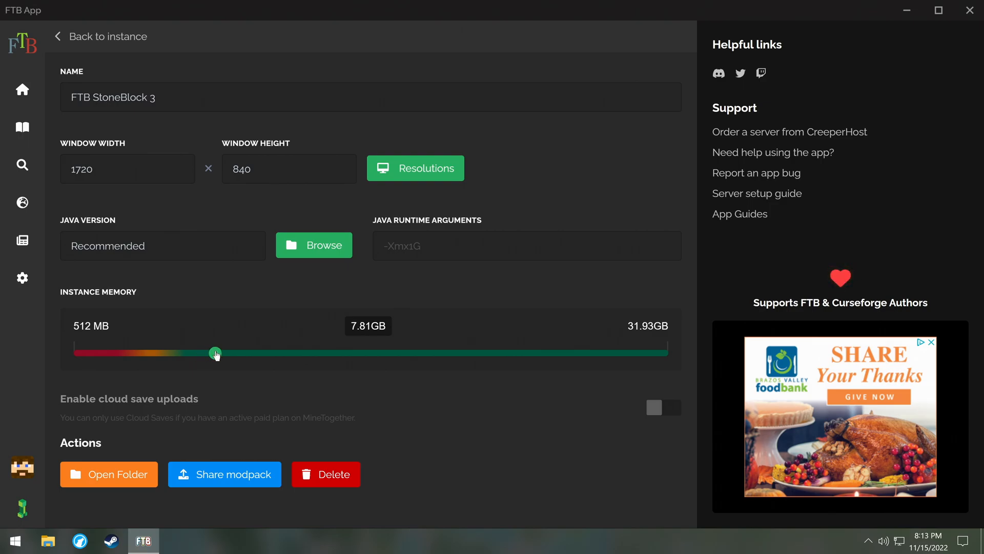
drag(215, 352, 219, 353)
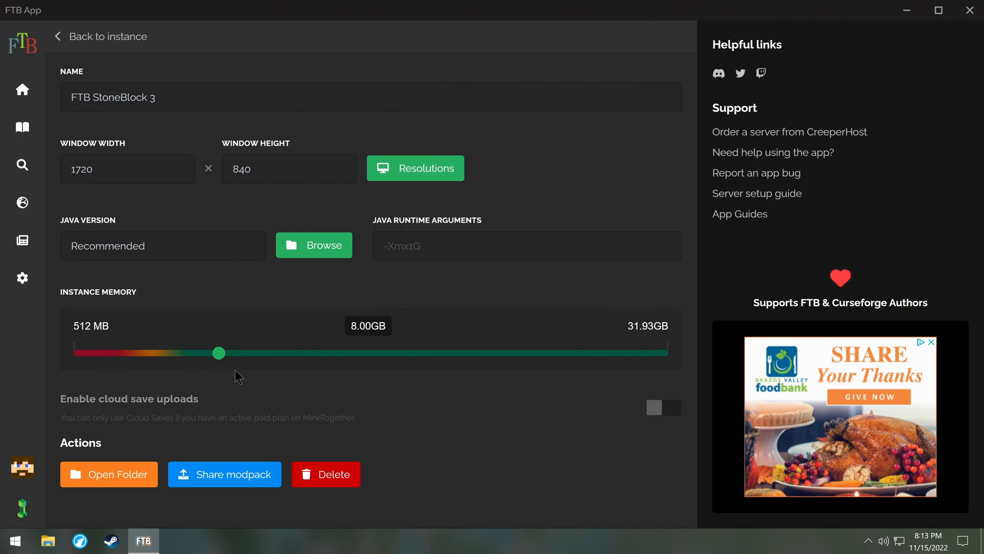
drag(218, 353, 252, 352)
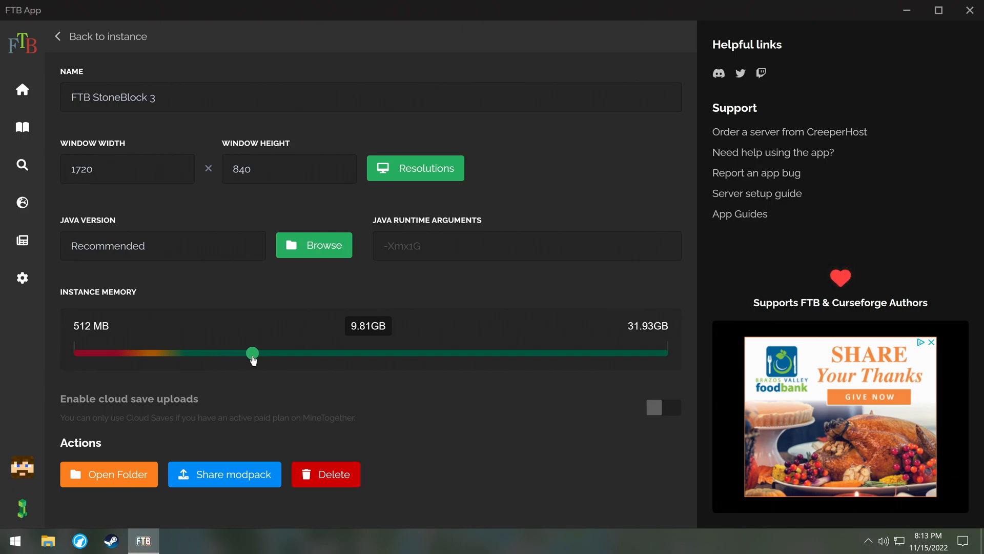
drag(252, 352, 257, 352)
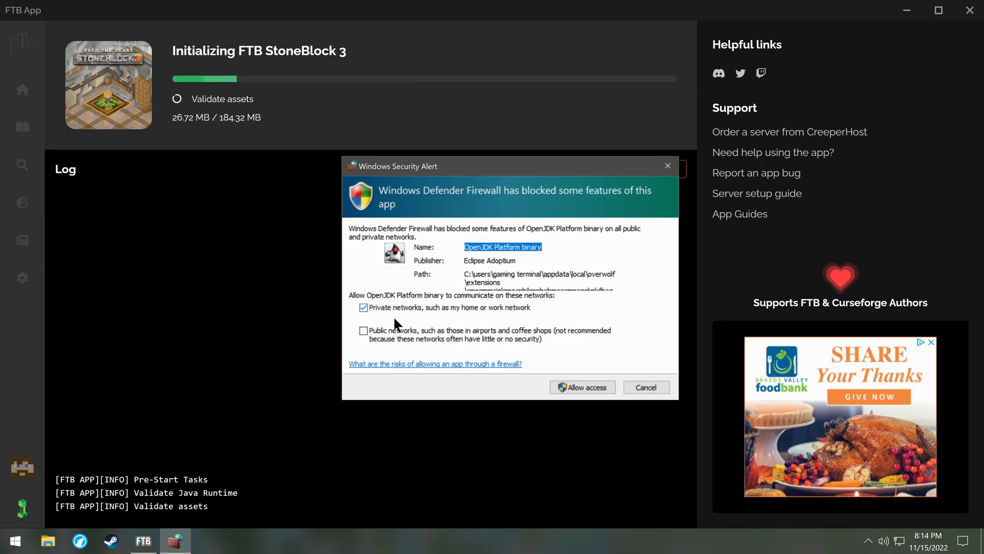
mouse_move(320, 353)
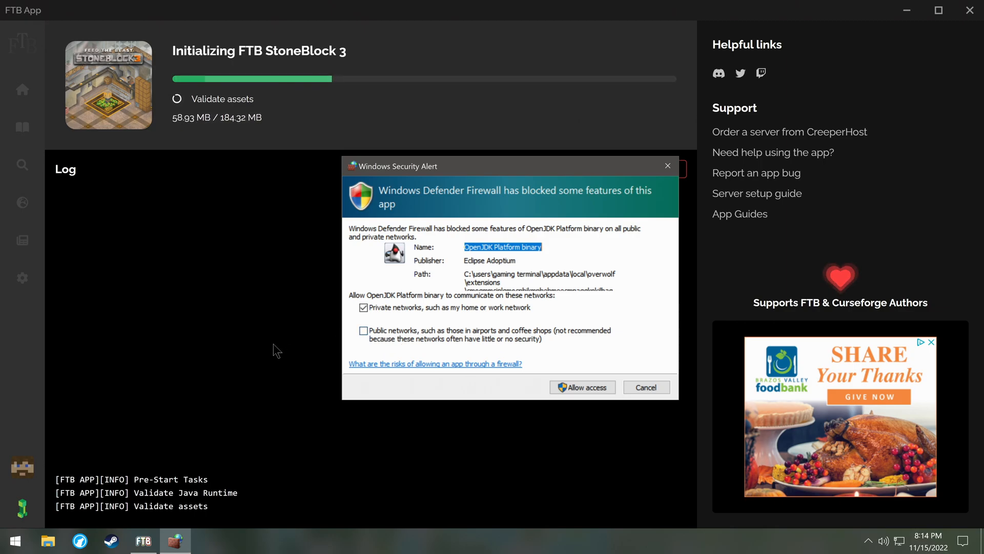
Dismiss the Windows Defender Firewall alert for OpenJDK while StoneBlock 3 starts.
click(582, 387)
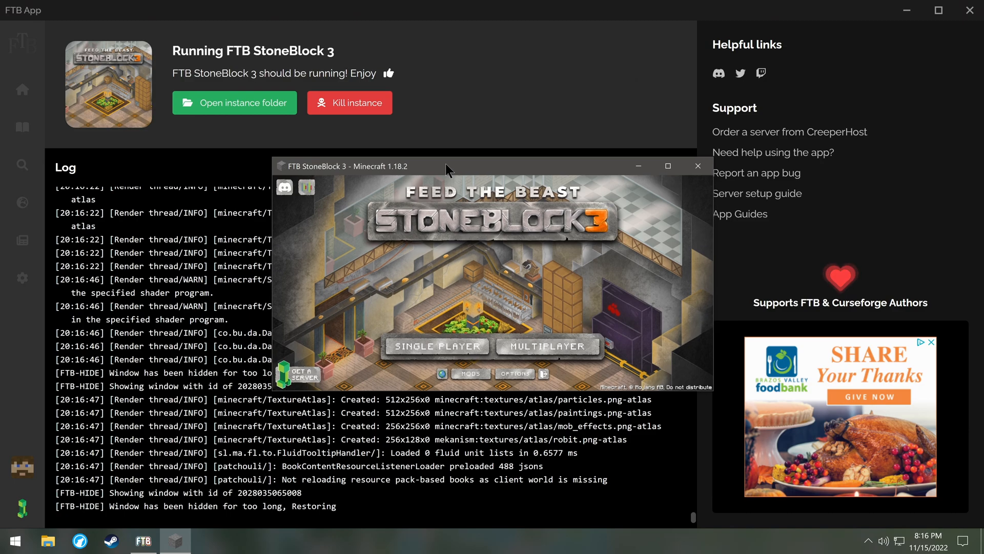
Maximize the Minecraft window, backing out of the new-world screen opened by mistake.
click(668, 165)
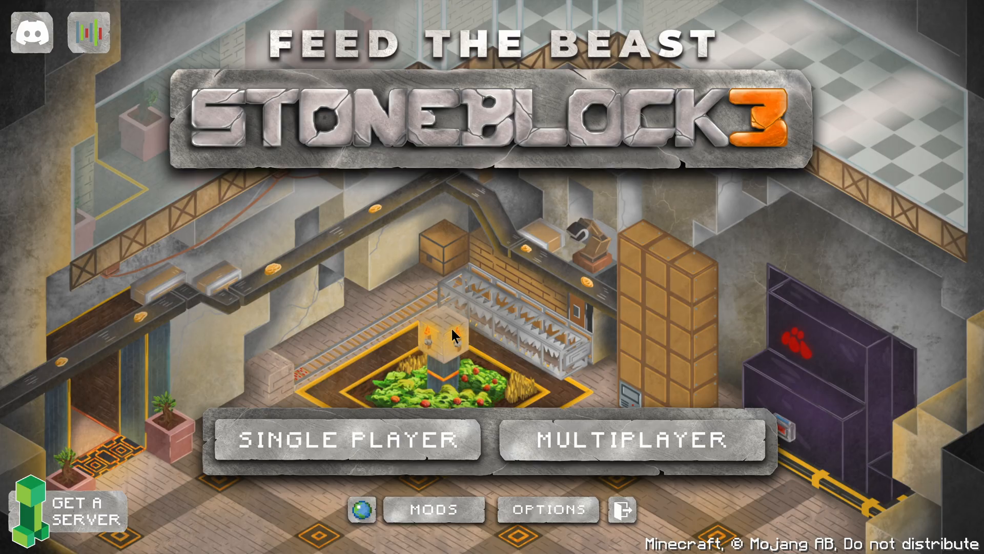
click(351, 438)
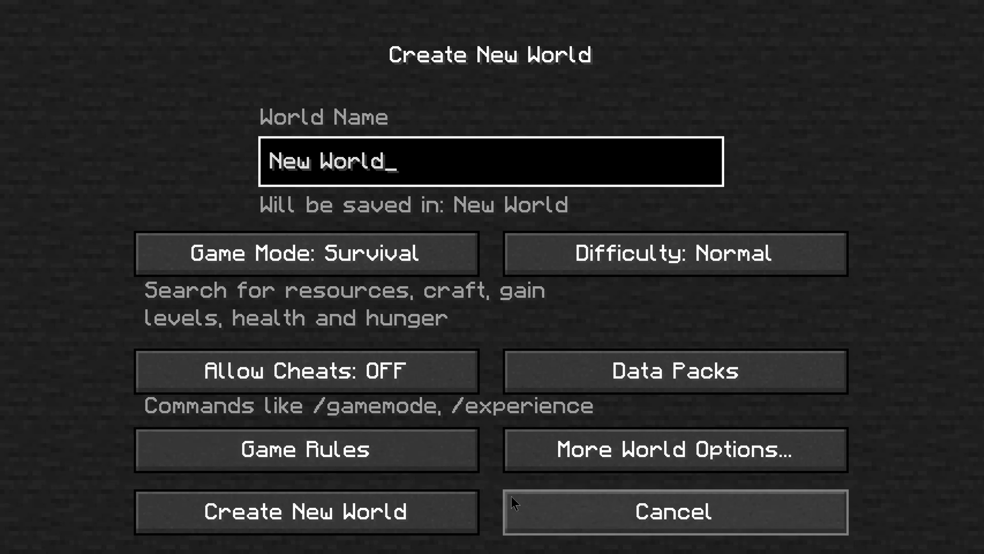
click(674, 510)
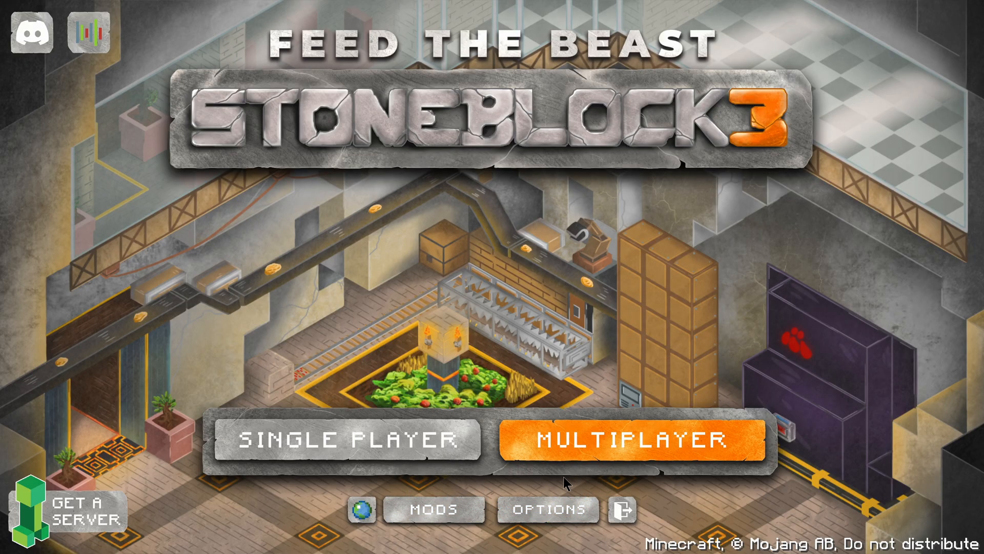
Set GUI Scale to 2 in Video Settings and return to the title screen.
click(546, 508)
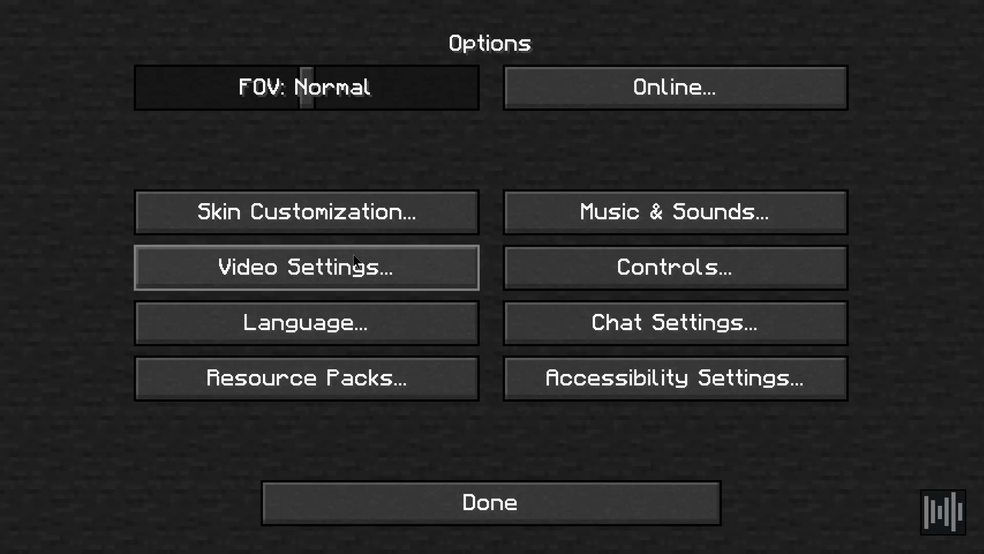
click(307, 267)
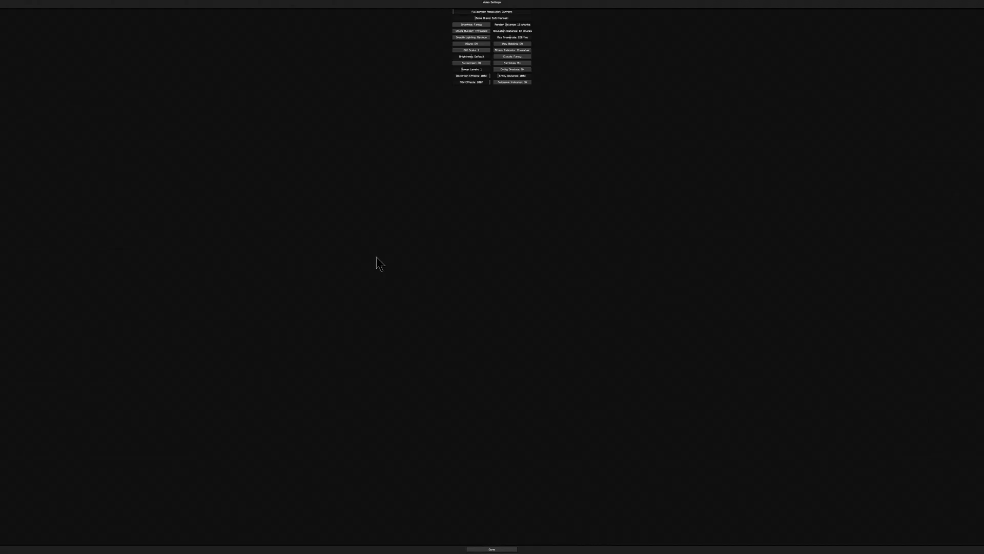
mouse_move(490, 53)
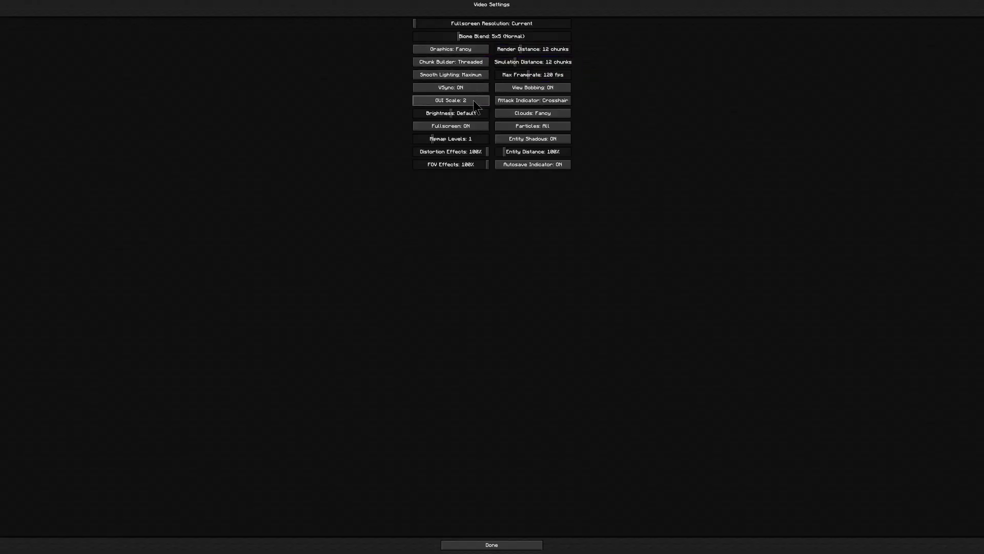
click(491, 544)
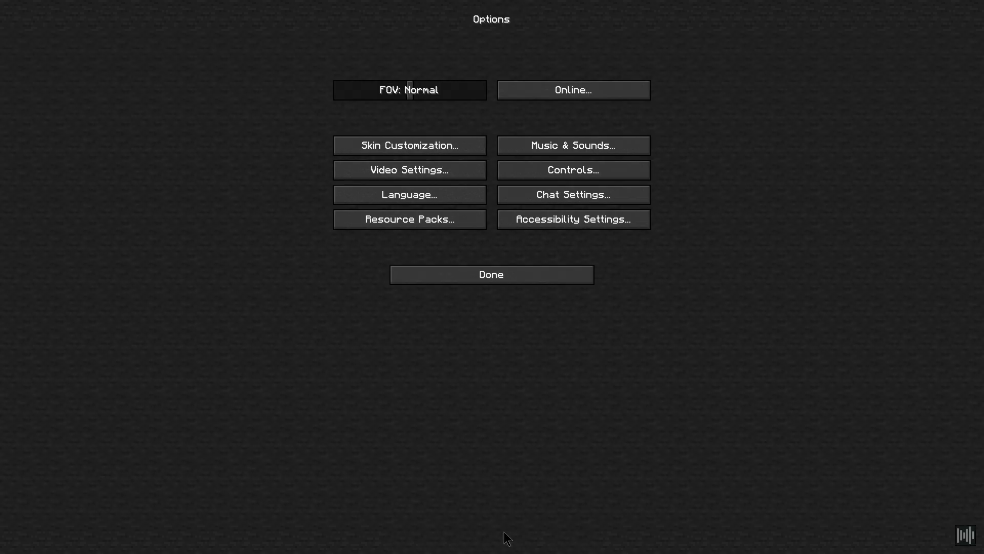
click(491, 275)
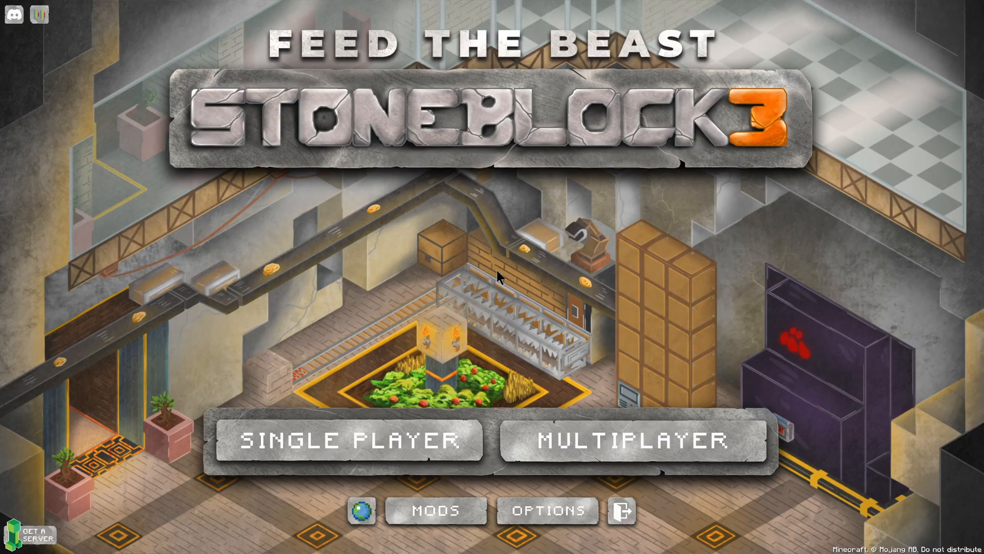